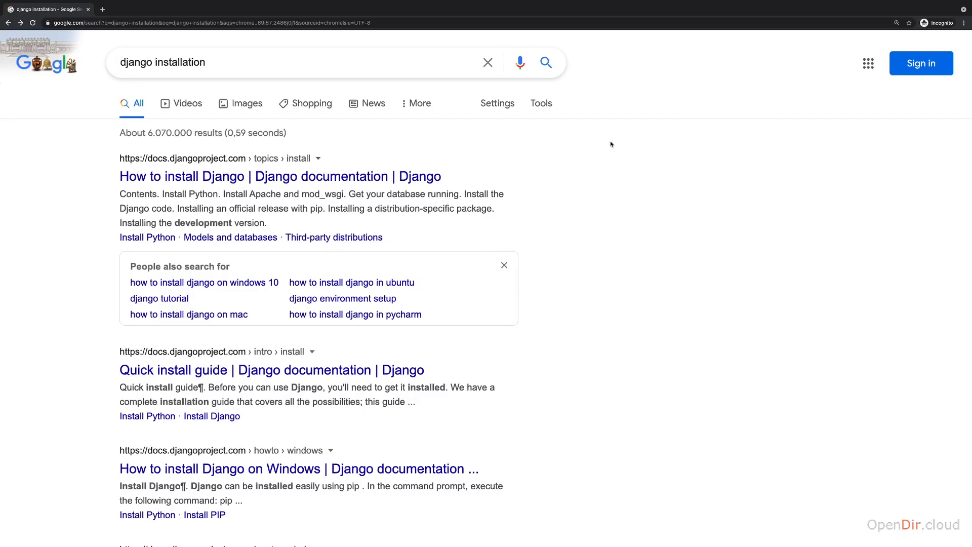
pyautogui.moveTo(344, 134)
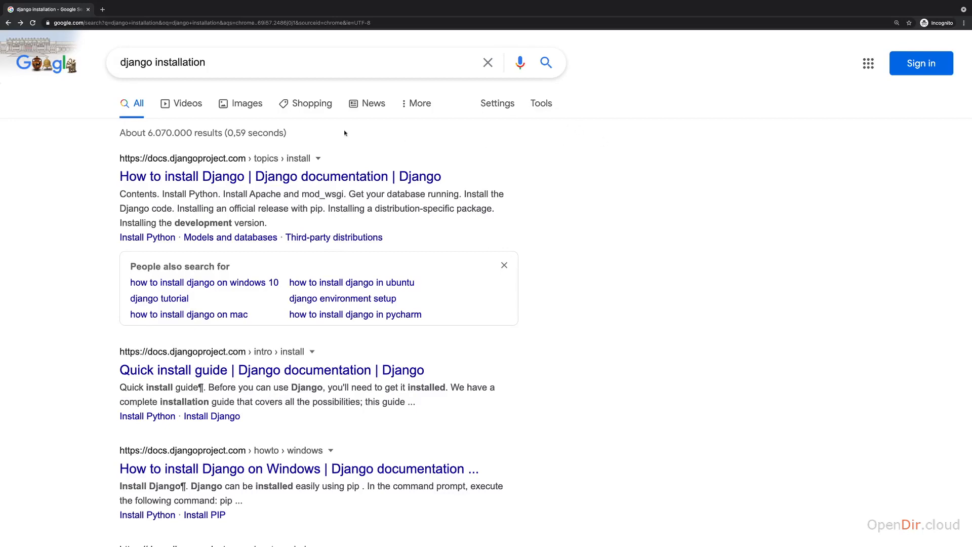
pyautogui.moveTo(198, 90)
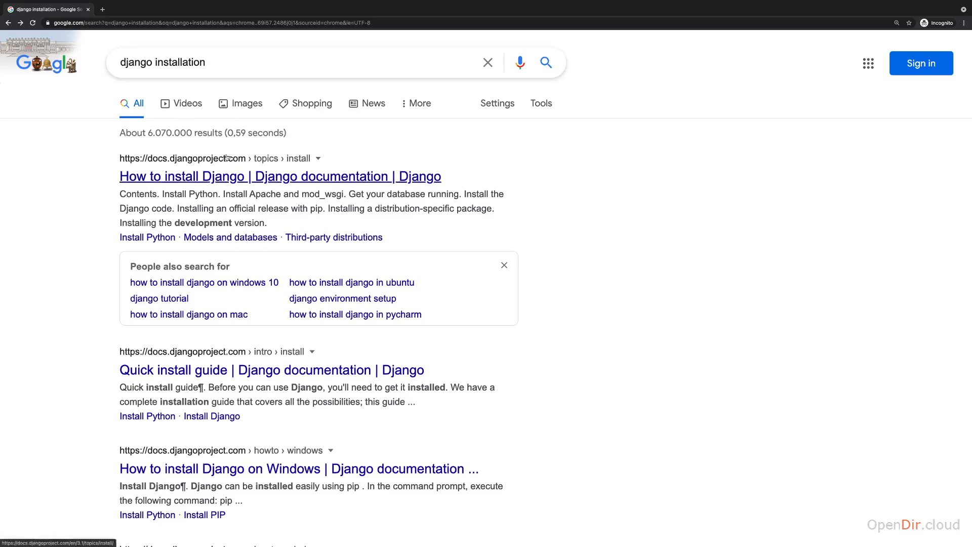
# - Open the How to install Django page and grab the 'python -m pip install Django' command
pyautogui.click(281, 177)
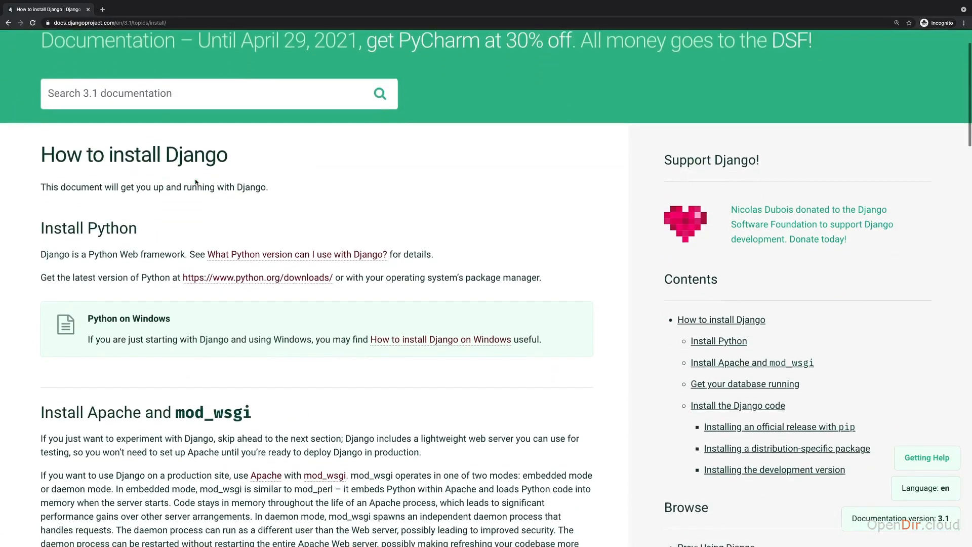
pyautogui.scroll(-3)
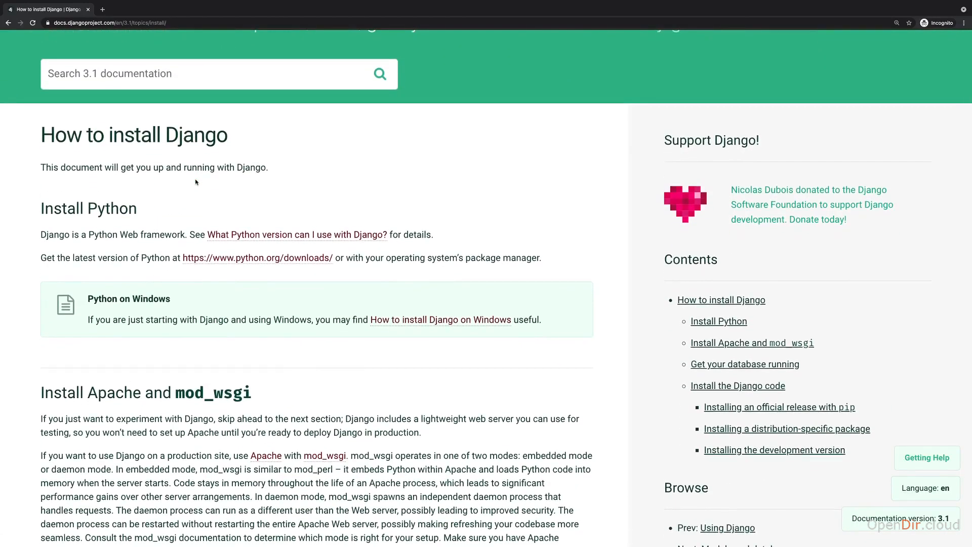
pyautogui.scroll(-3)
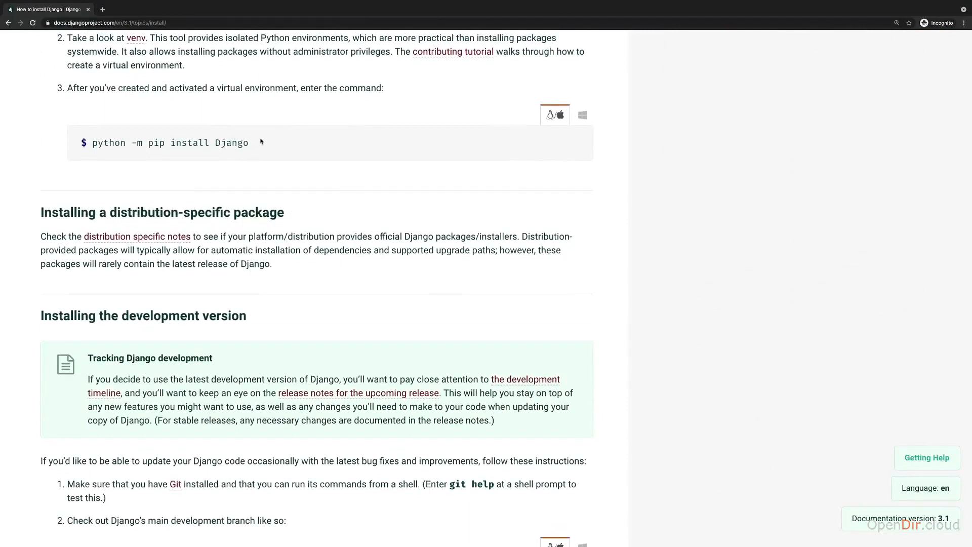
pyautogui.tripleClick(170, 143)
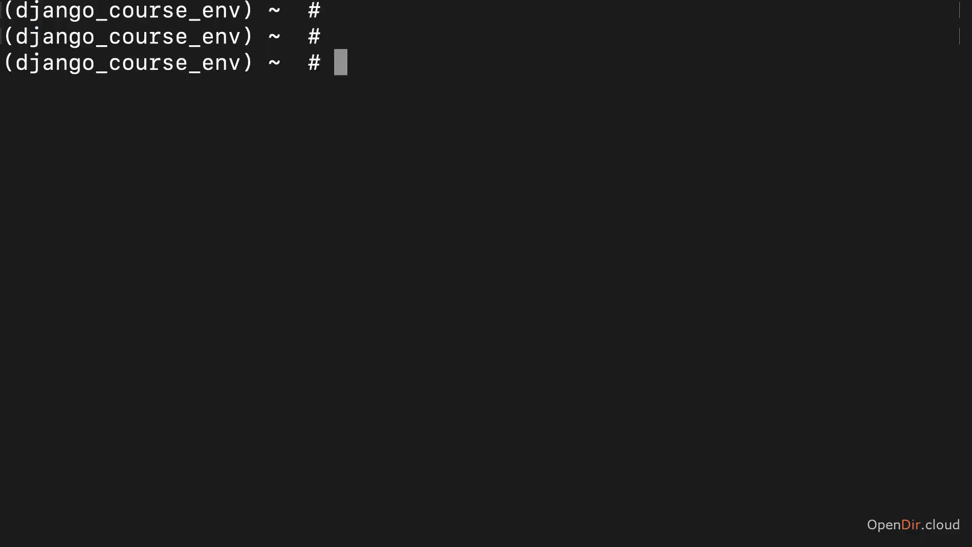
# - Enter 'python -m pip install Django' at the venv prompt, fixing the misplaced python3 '3'
pyautogui.write('python -m pip insta')
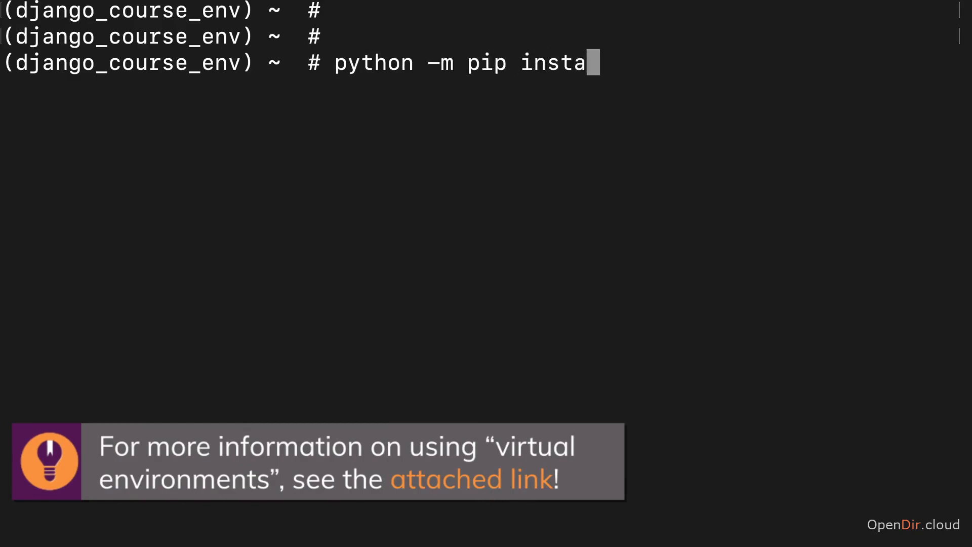
pyautogui.write('ll Django')
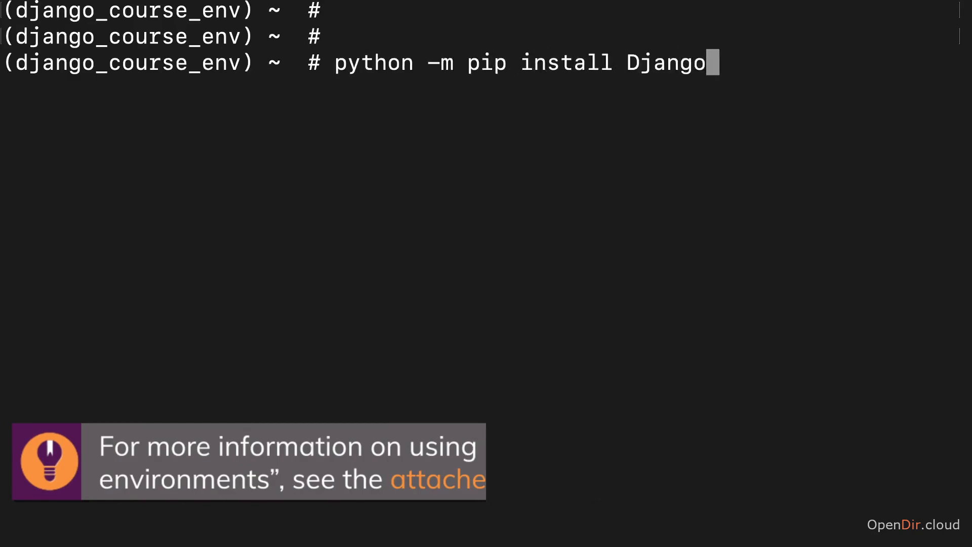
pyautogui.write('3')
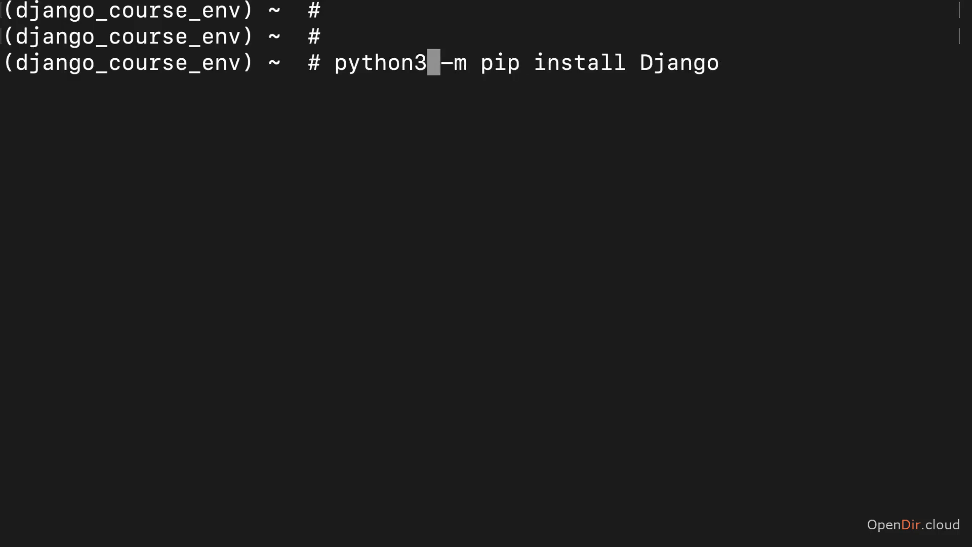
pyautogui.press('BackSpace')
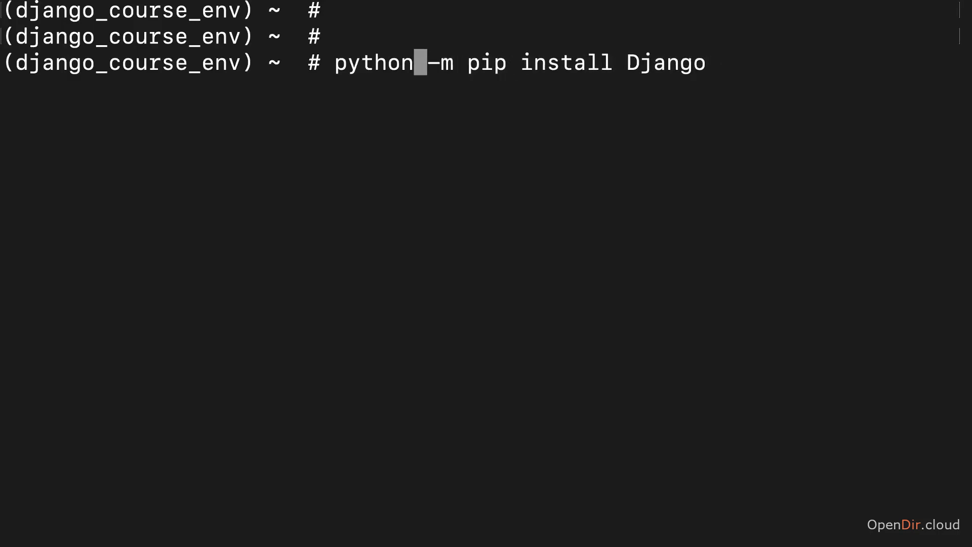
pyautogui.press('End')
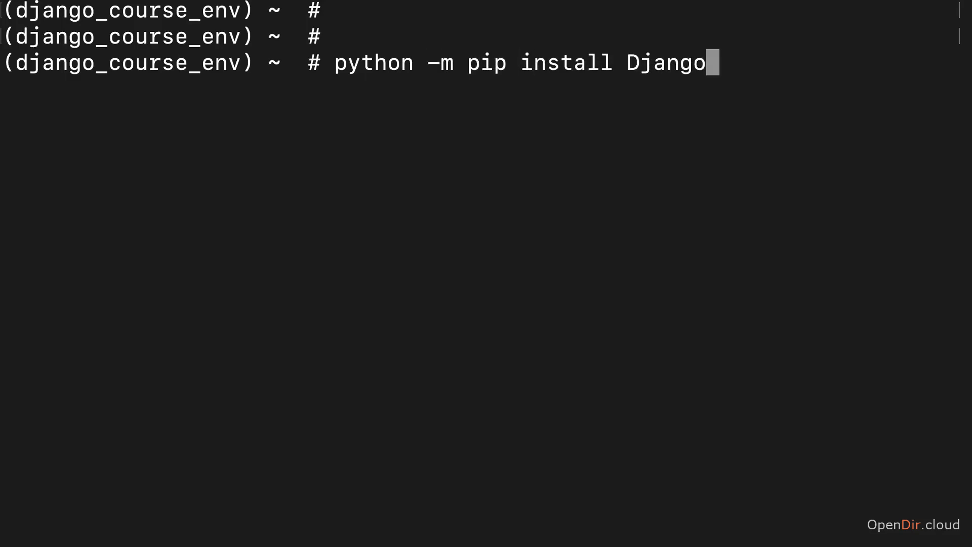
pyautogui.write('3')
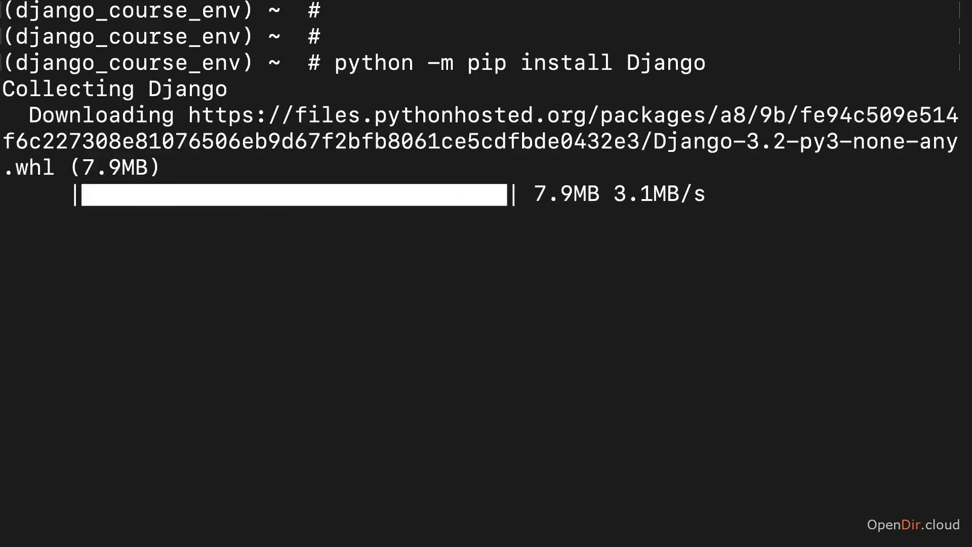
# - Let pip finish installing Django 3.2 with asgiref, pytz and sqlparse, then clear the terminal
pyautogui.scroll(-3)
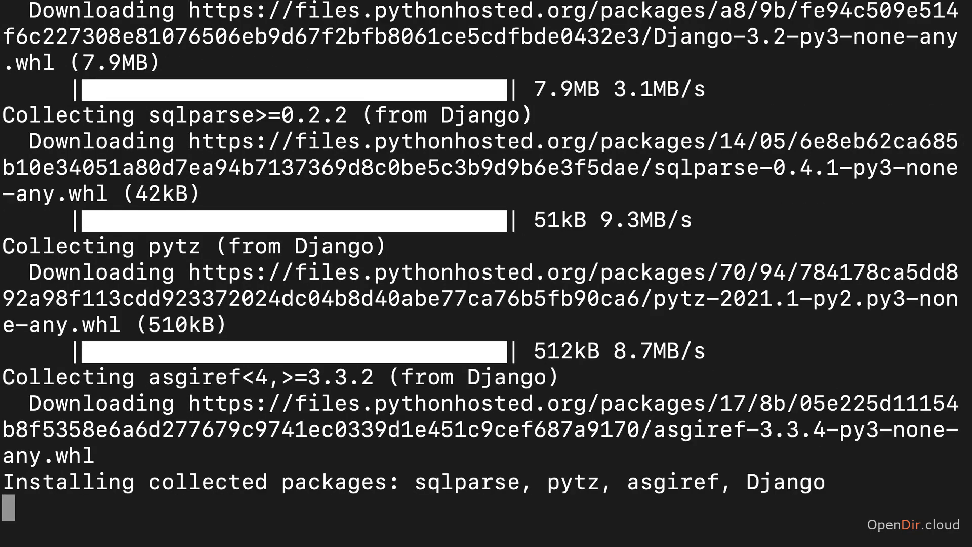
pyautogui.scroll(-3)
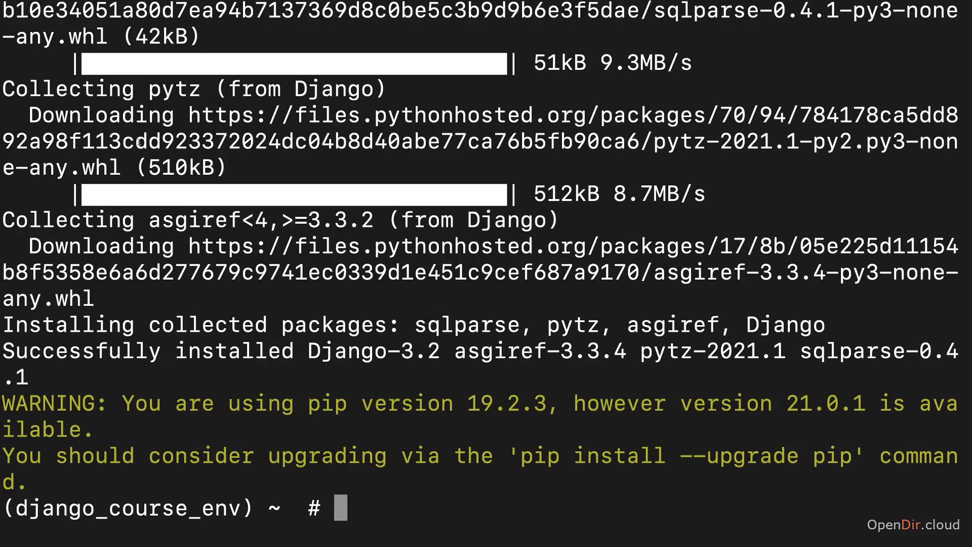
pyautogui.write('clear')
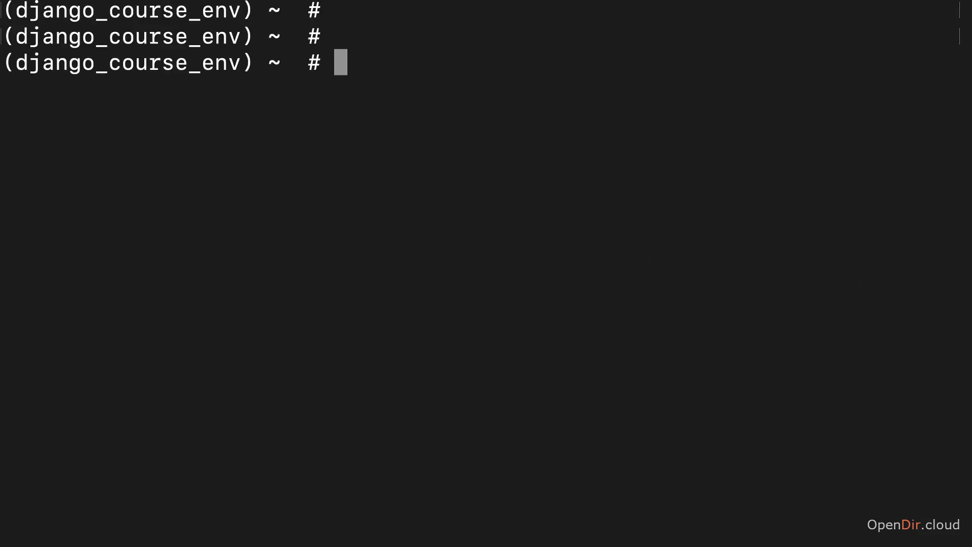
# - Run 'django-admin startproject django_course_site' to create the project
pyautogui.write('django-')
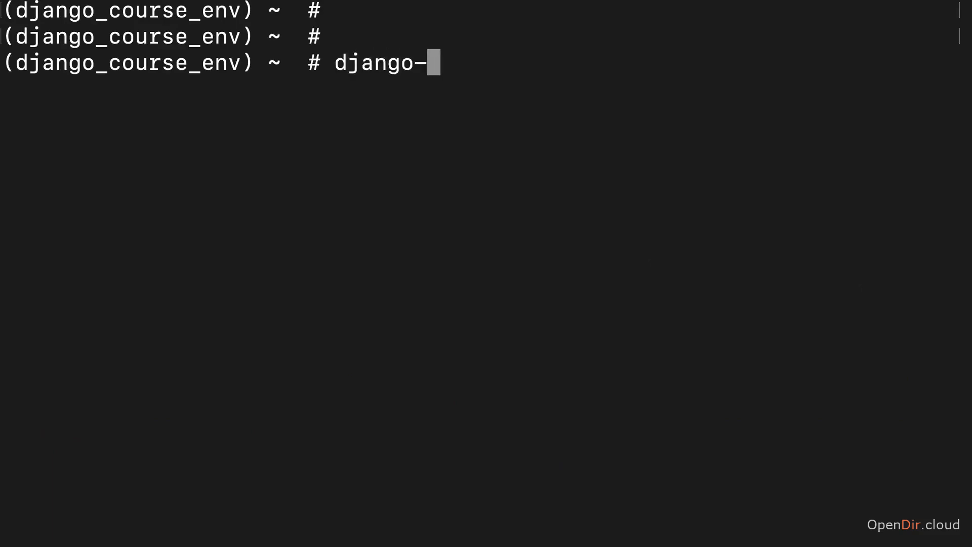
pyautogui.write('admin')
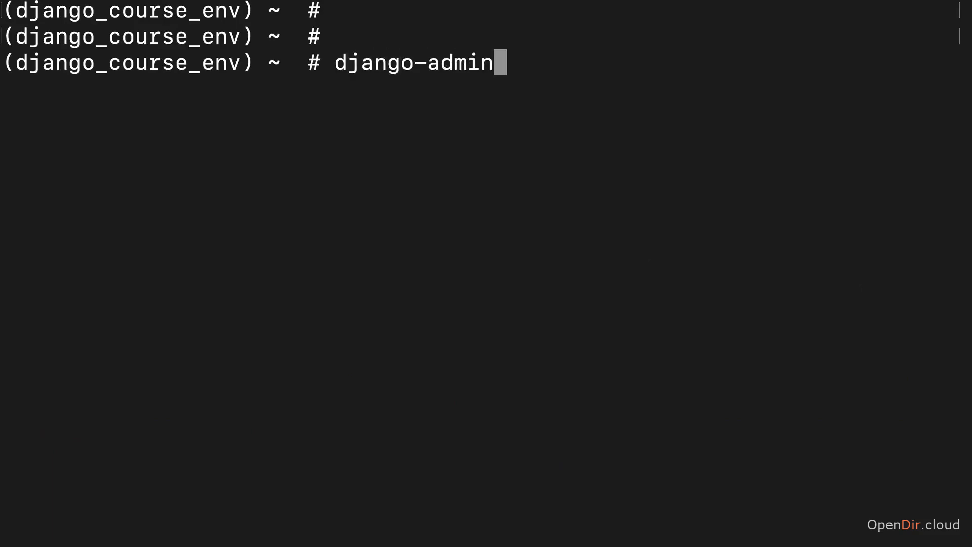
pyautogui.write('" "')
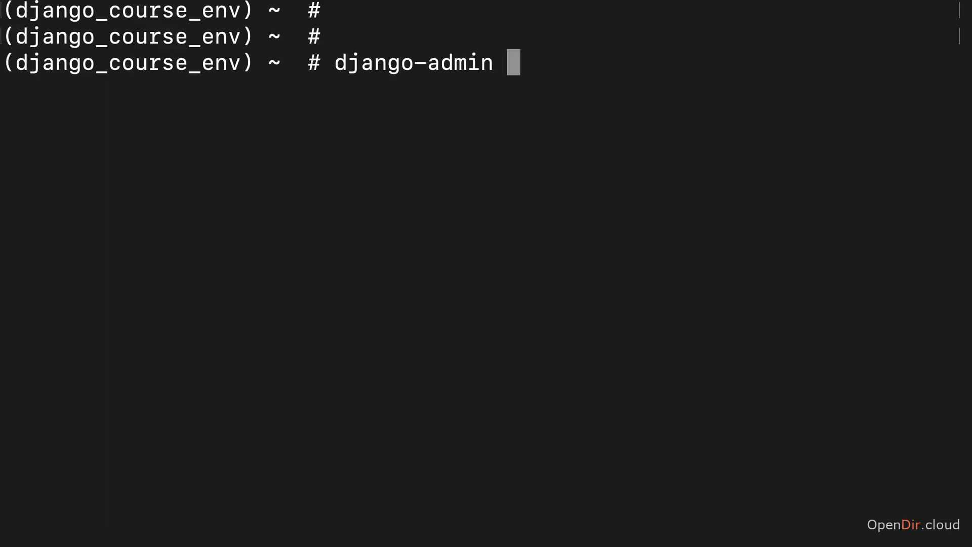
pyautogui.write('st')
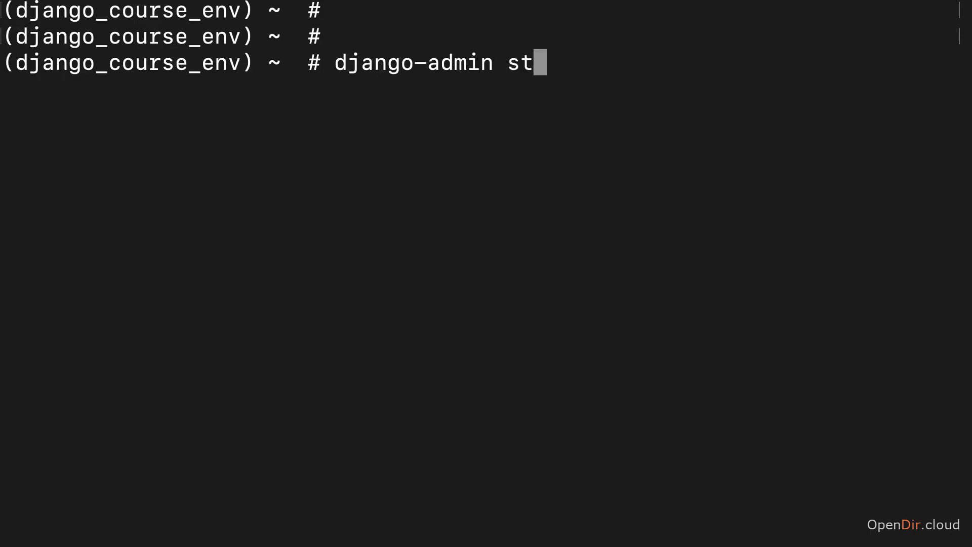
pyautogui.write('artproject')
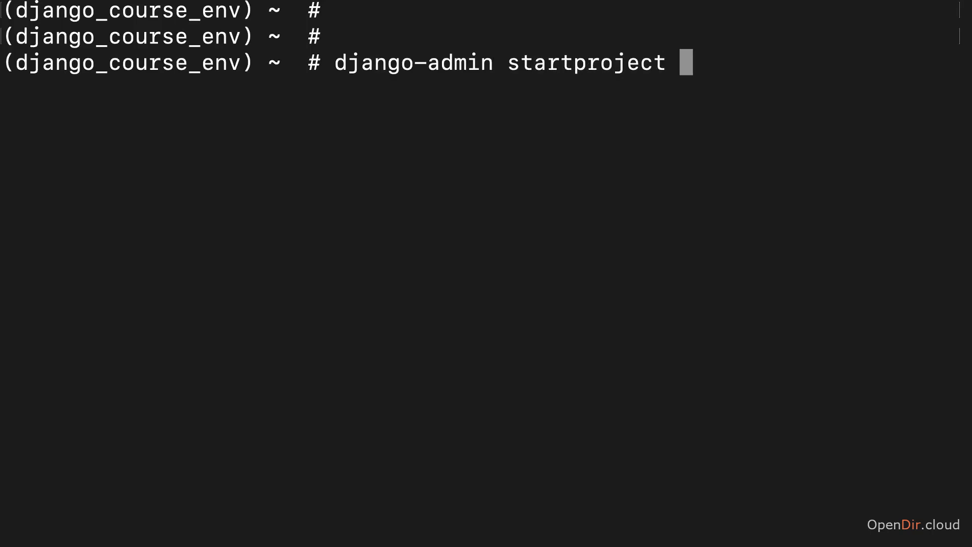
pyautogui.write('django_c')
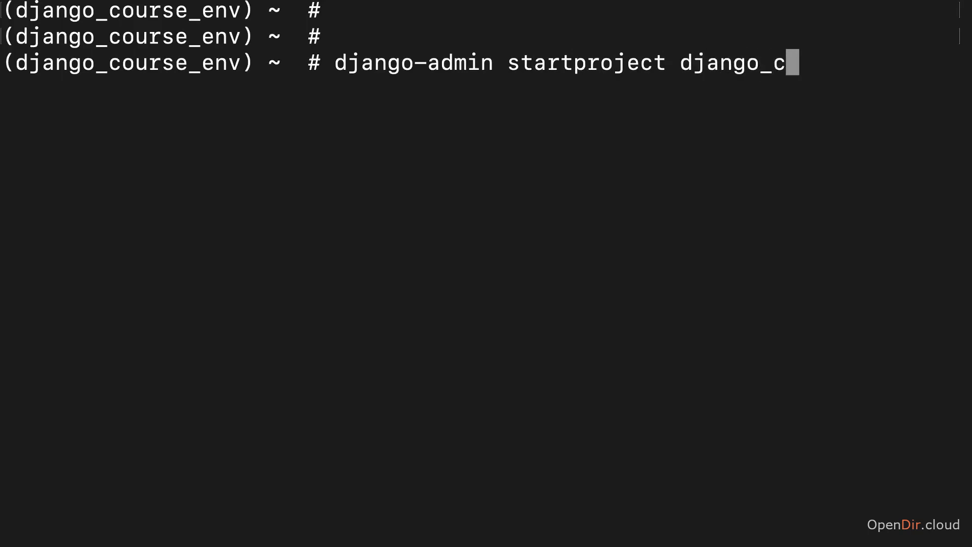
pyautogui.write('ourse_')
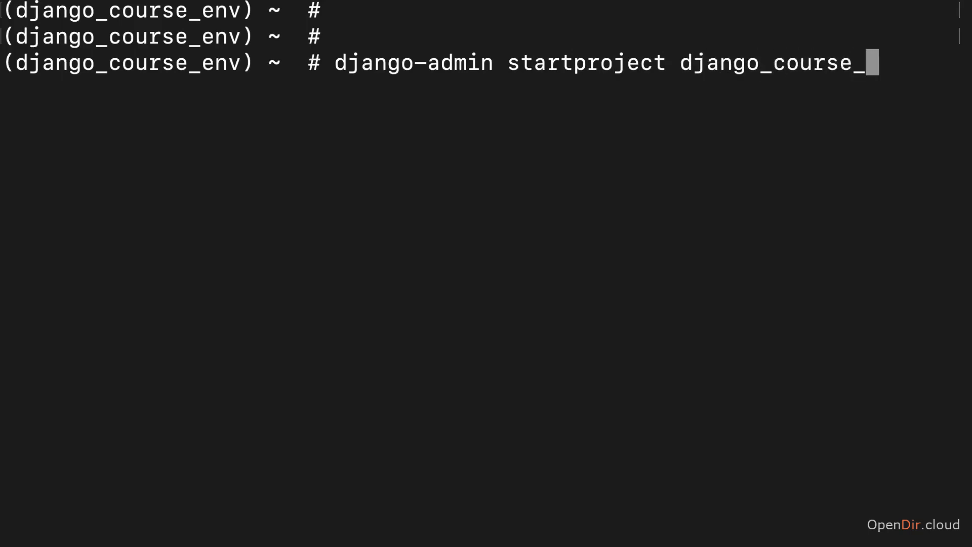
pyautogui.write('site')
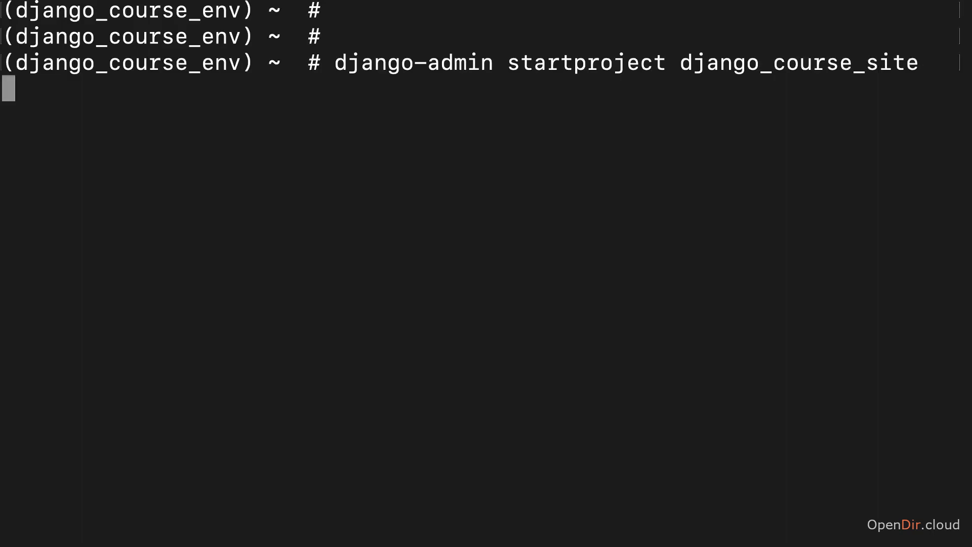
pyautogui.press('Enter')
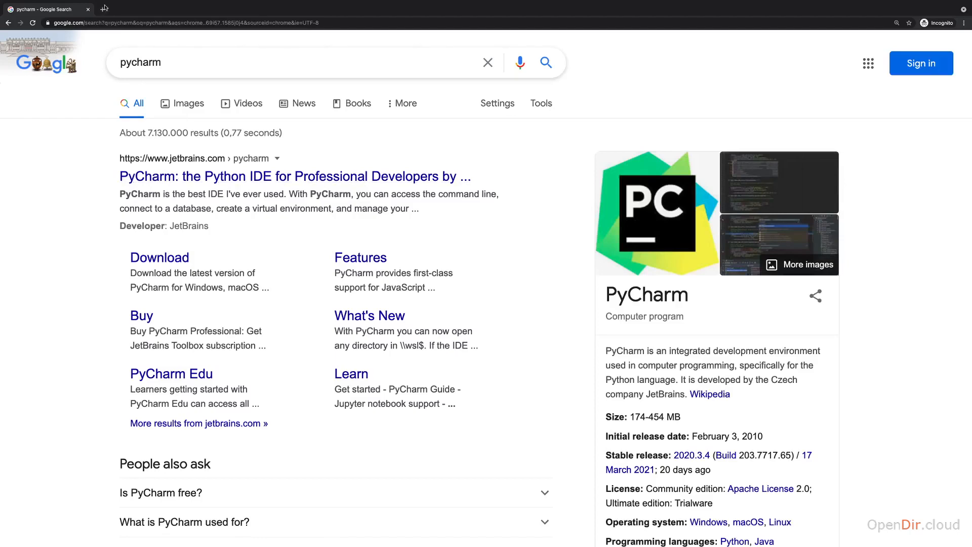
# - Search Google for 'visual studio code' instead of PyCharm
pyautogui.write('visual studio code')
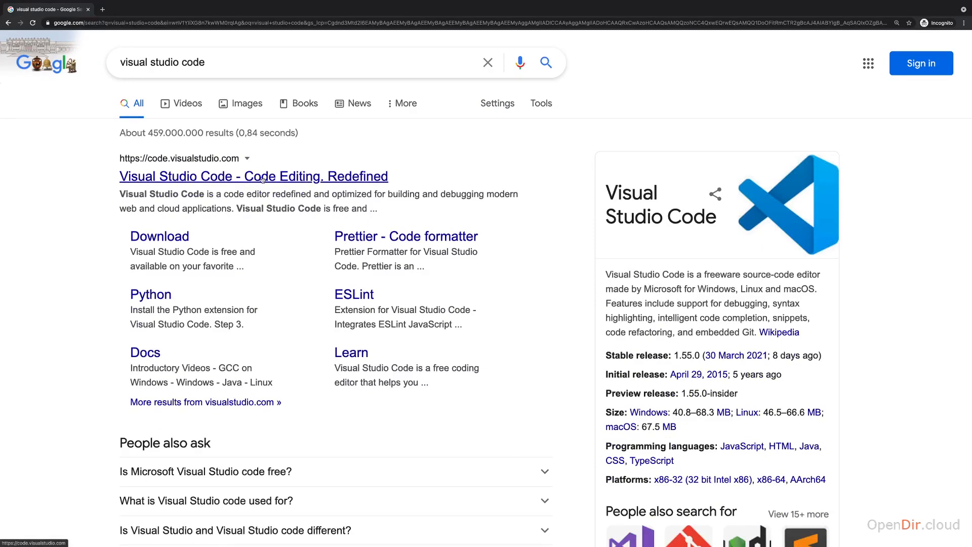
# - Open code.visualstudio.com and review the Mac Universal and other platform download options
pyautogui.click(254, 177)
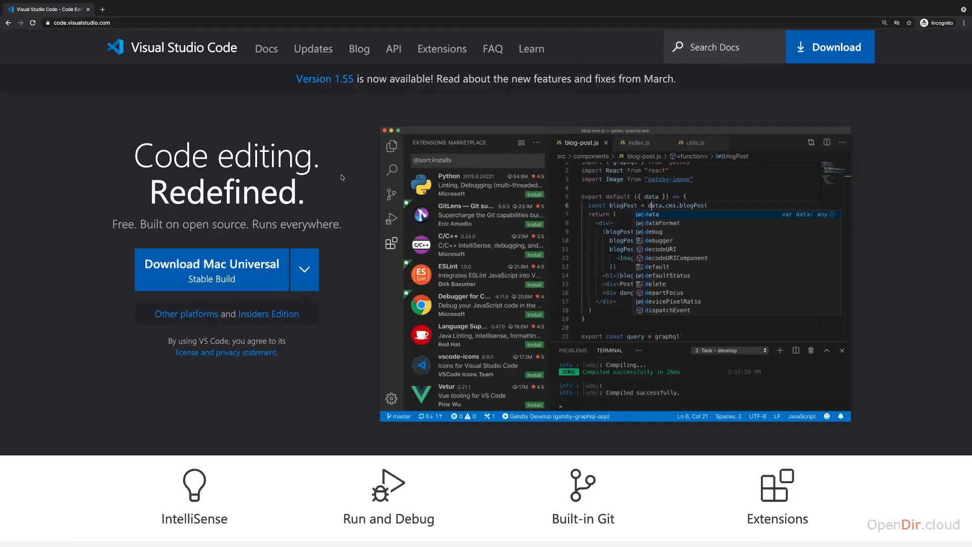
pyautogui.click(305, 270)
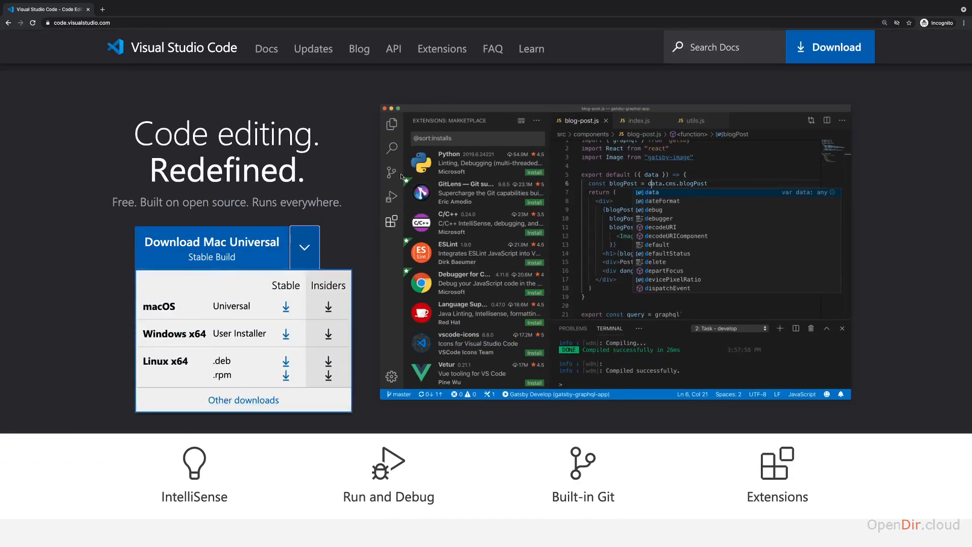
pyautogui.click(304, 247)
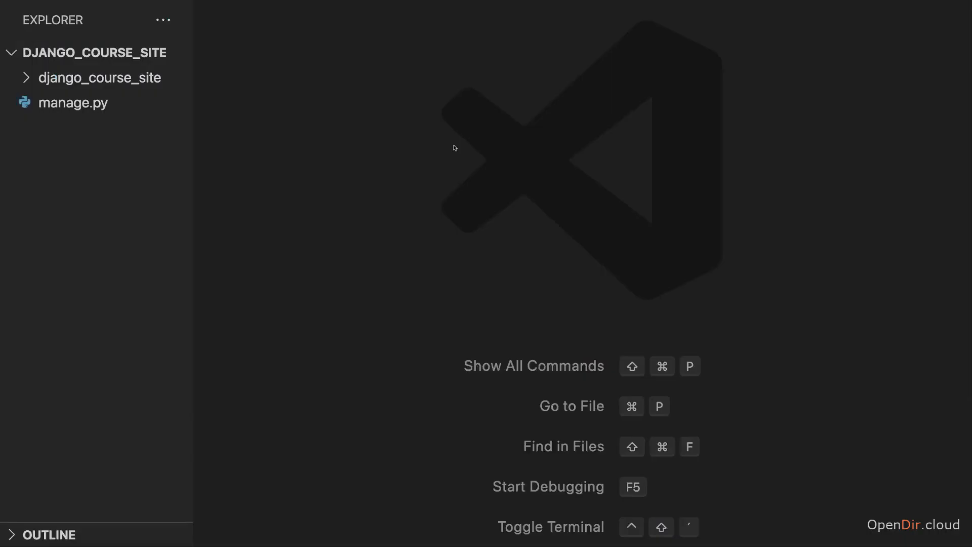
pyautogui.click(95, 52)
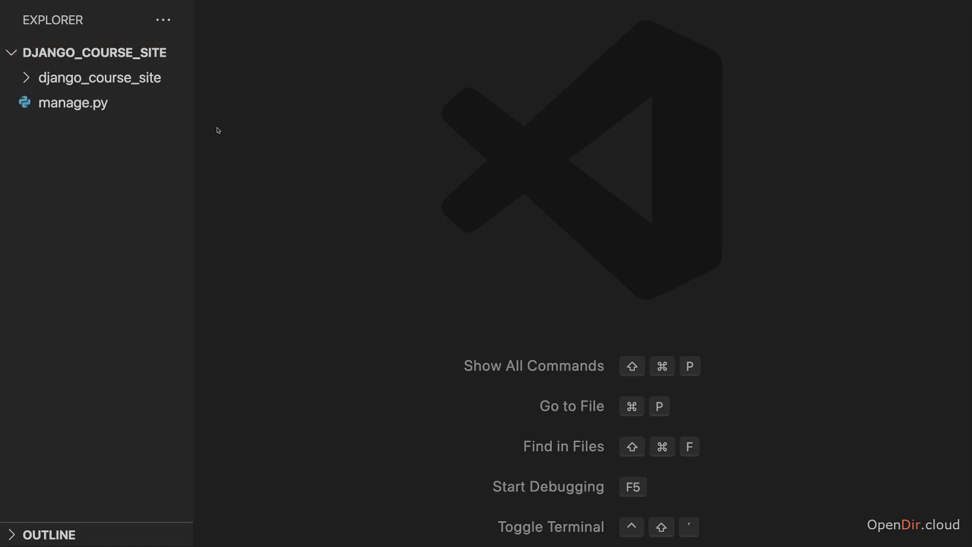
pyautogui.click(73, 104)
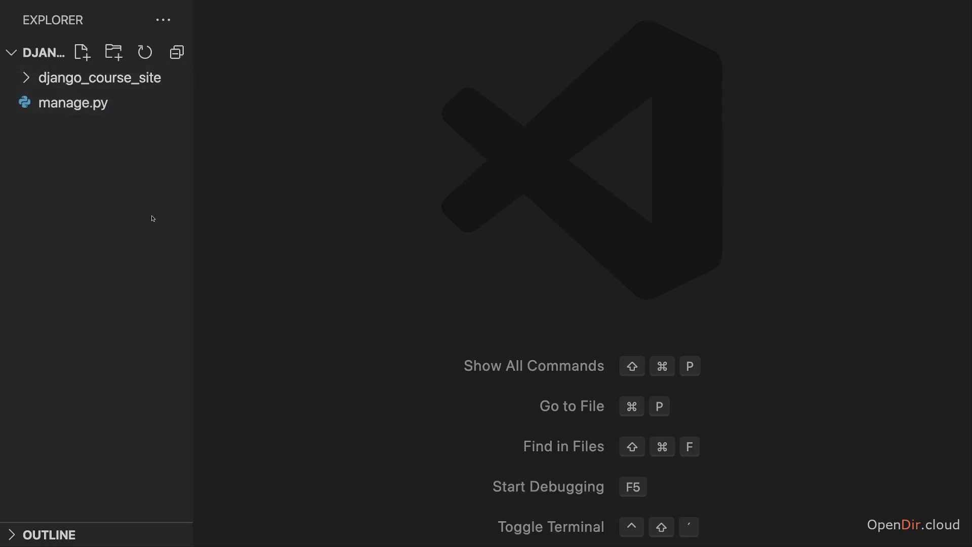
pyautogui.click(100, 78)
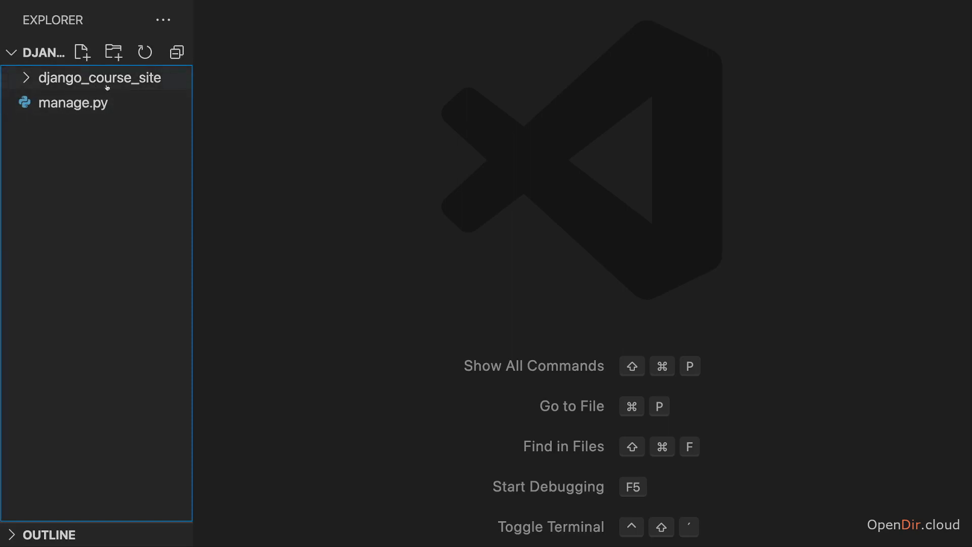
pyautogui.moveTo(79, 79)
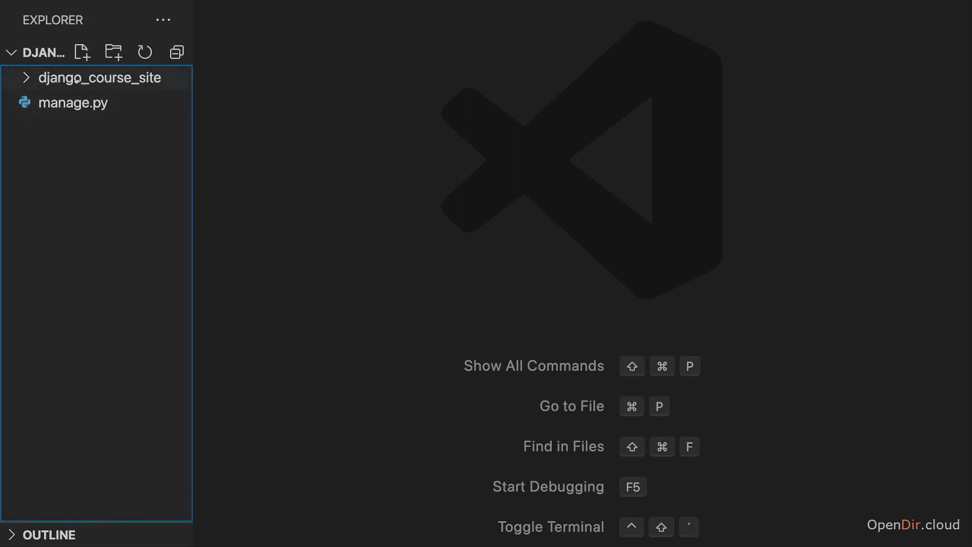
pyautogui.click(98, 78)
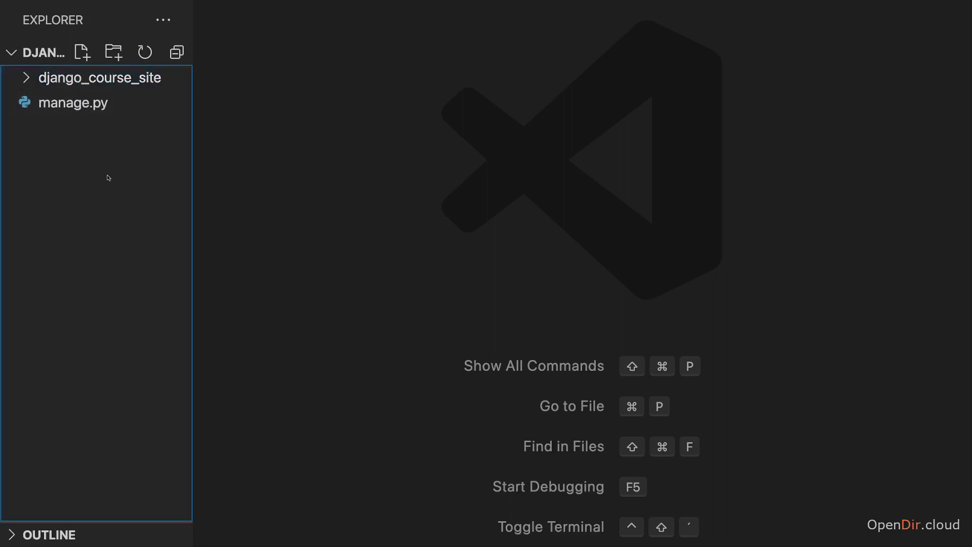
pyautogui.moveTo(114, 28)
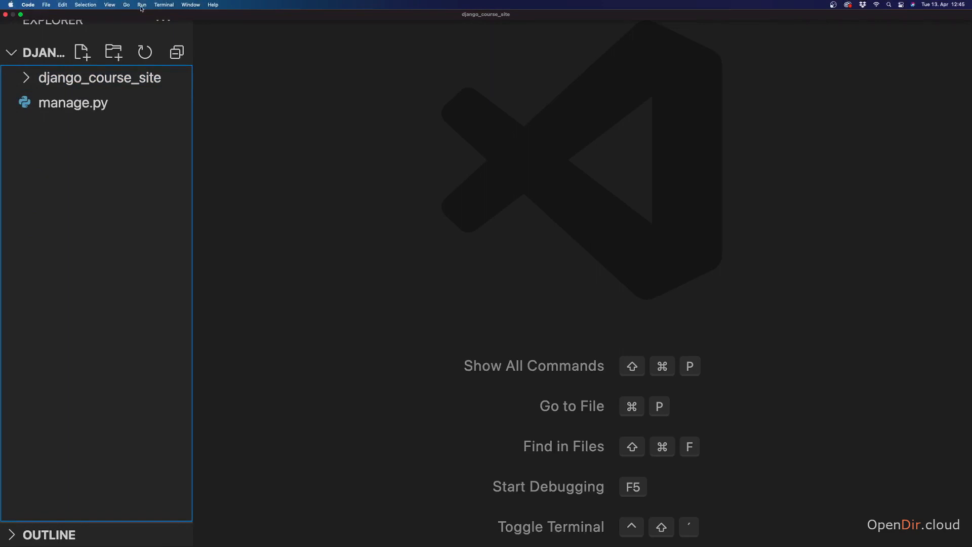
pyautogui.moveTo(109, 5)
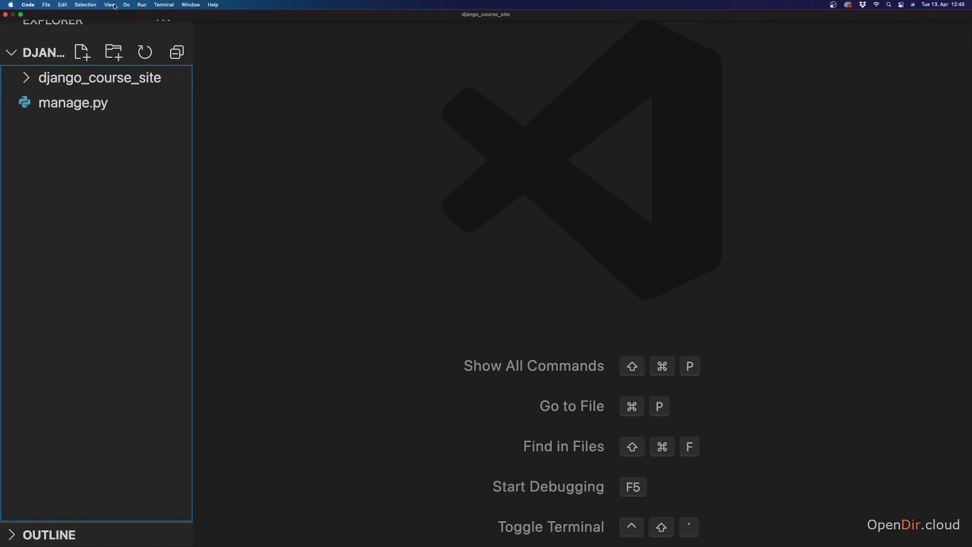
# - Install Microsoft's Python extension from the Extensions marketplace
pyautogui.click(110, 4)
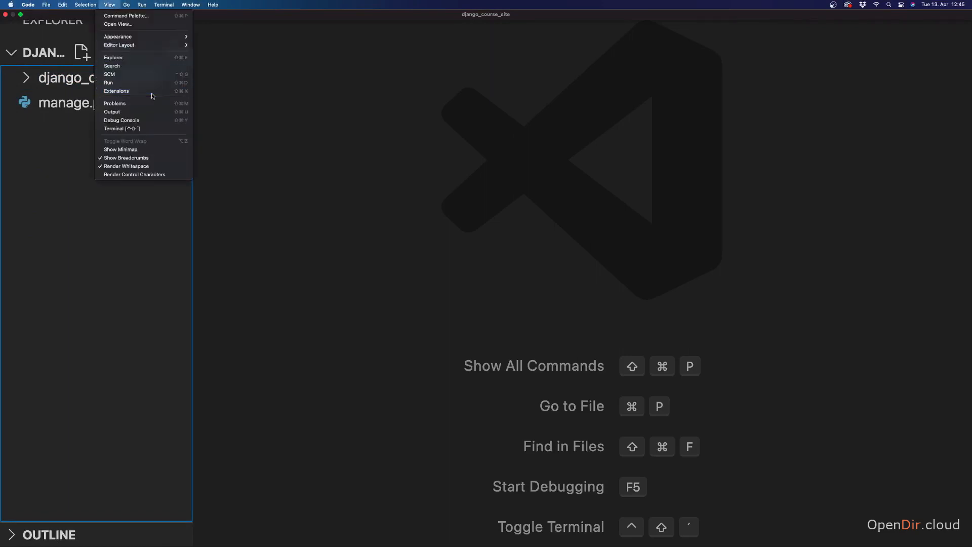
pyautogui.click(117, 91)
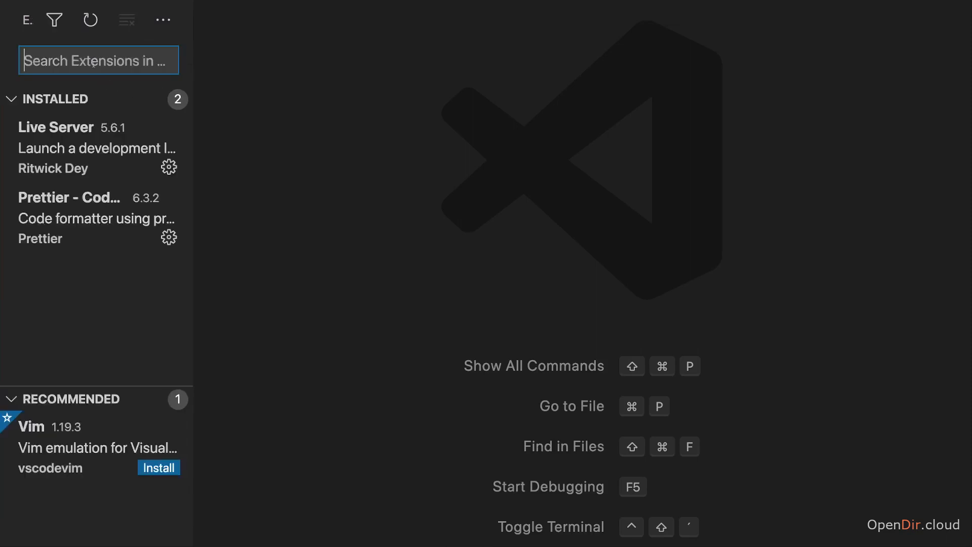
pyautogui.write('python')
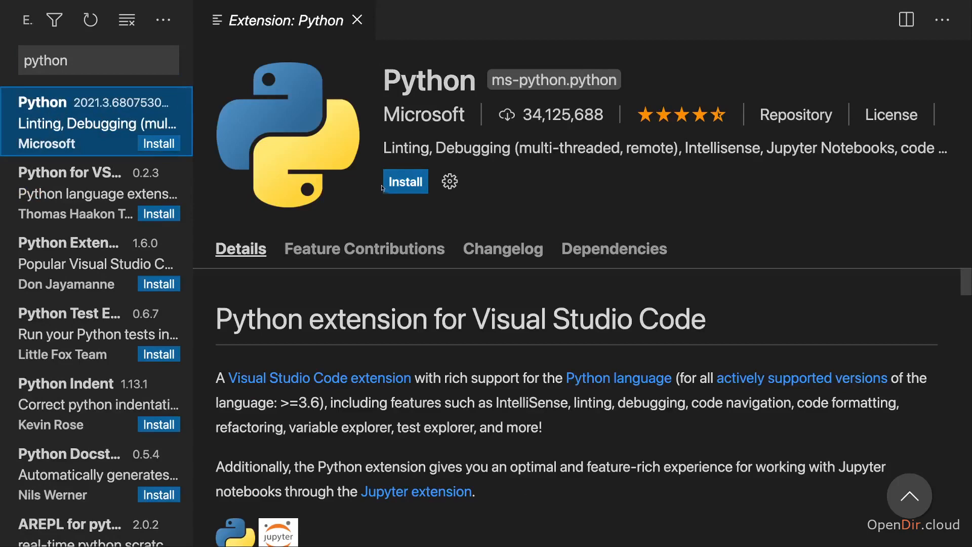
pyautogui.click(405, 181)
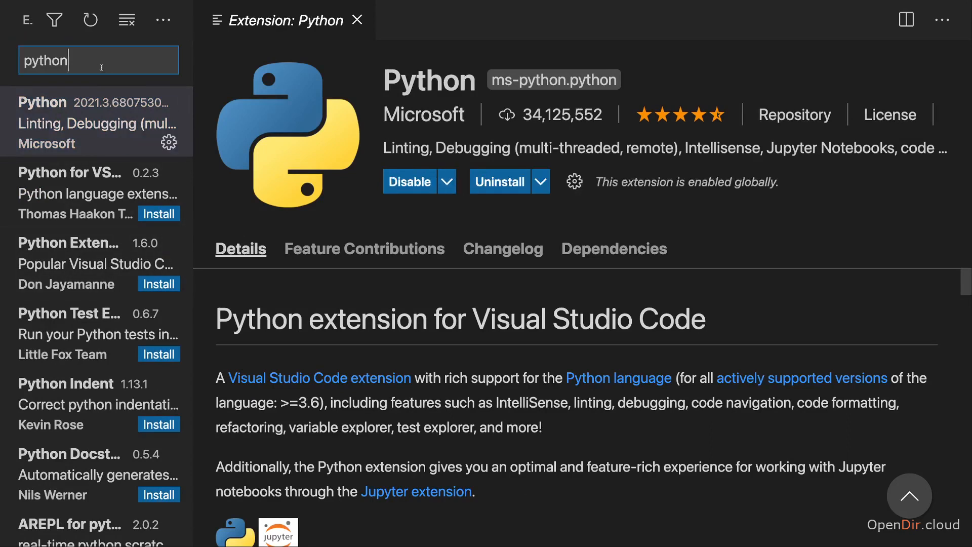
# - Install Microsoft's Pylance extension from the marketplace
pyautogui.write('pylance')
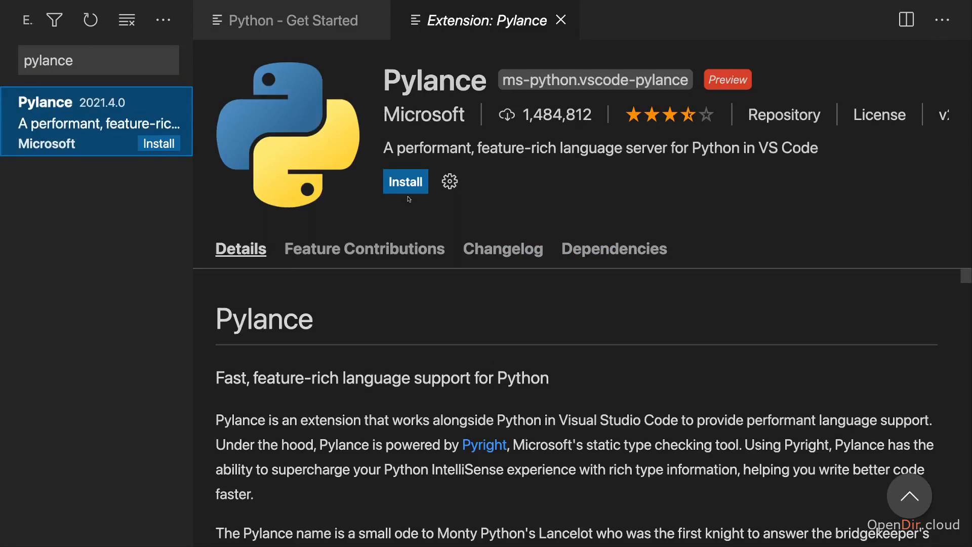
pyautogui.click(405, 181)
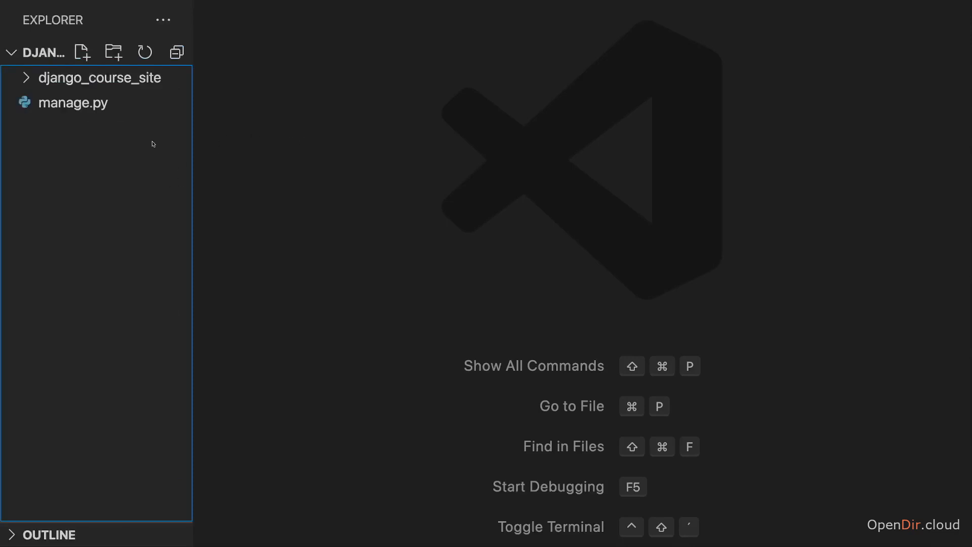
# - Open manage.py and accept Pylance as the default language server with a reload
pyautogui.click(74, 103)
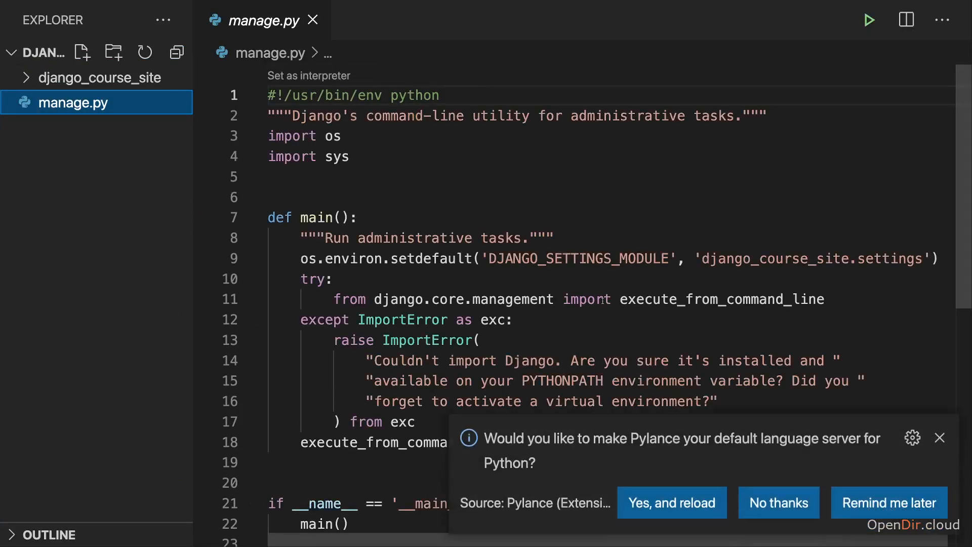
pyautogui.moveTo(700, 440)
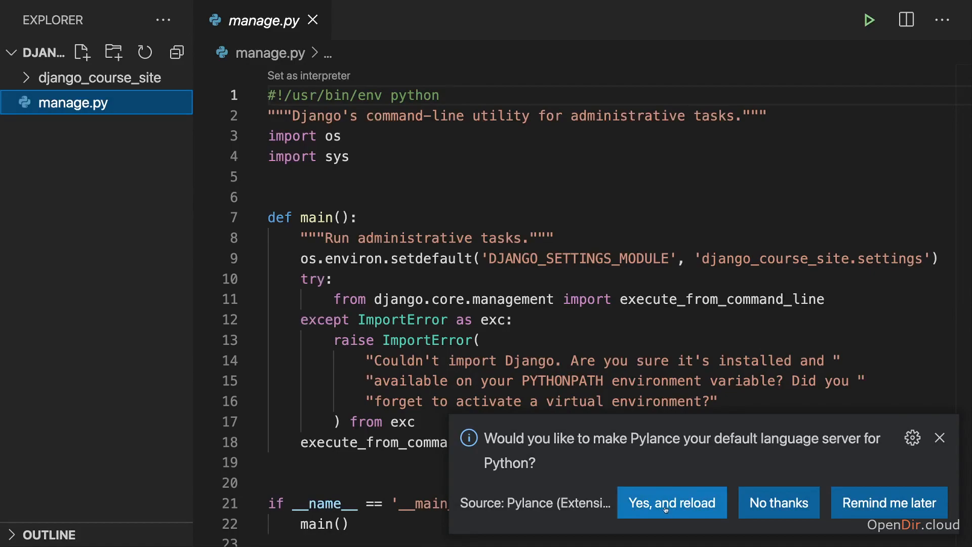
pyautogui.click(672, 502)
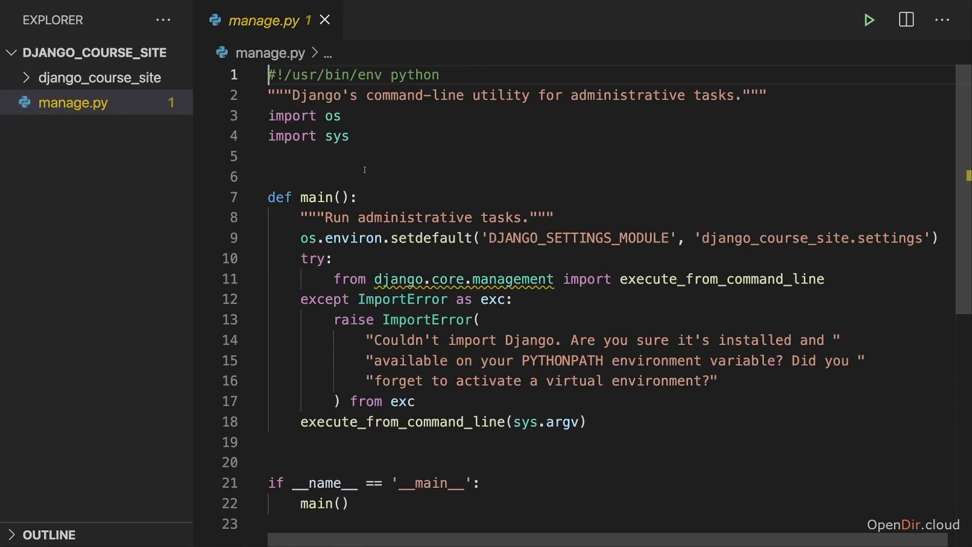
pyautogui.moveTo(462, 279)
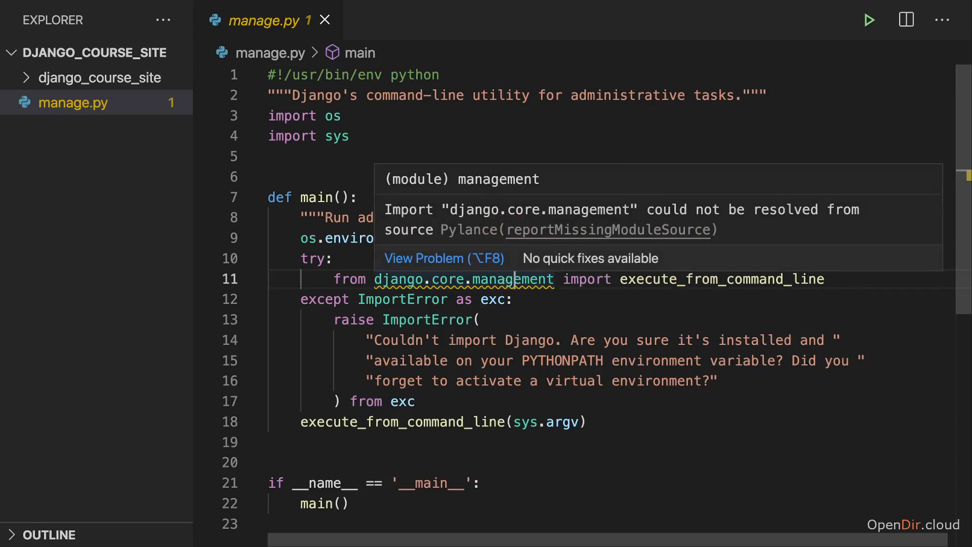
# - Select Python 3.8.2 at /Library/Developer/CommandLineTools/usr/bin/python3 as the project interpreter
pyautogui.click(350, 135)
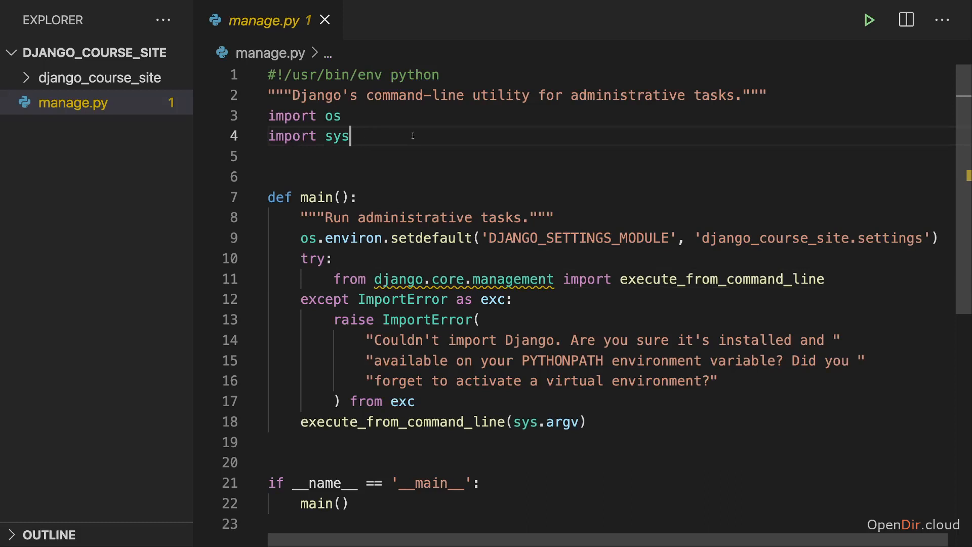
pyautogui.press('F1')
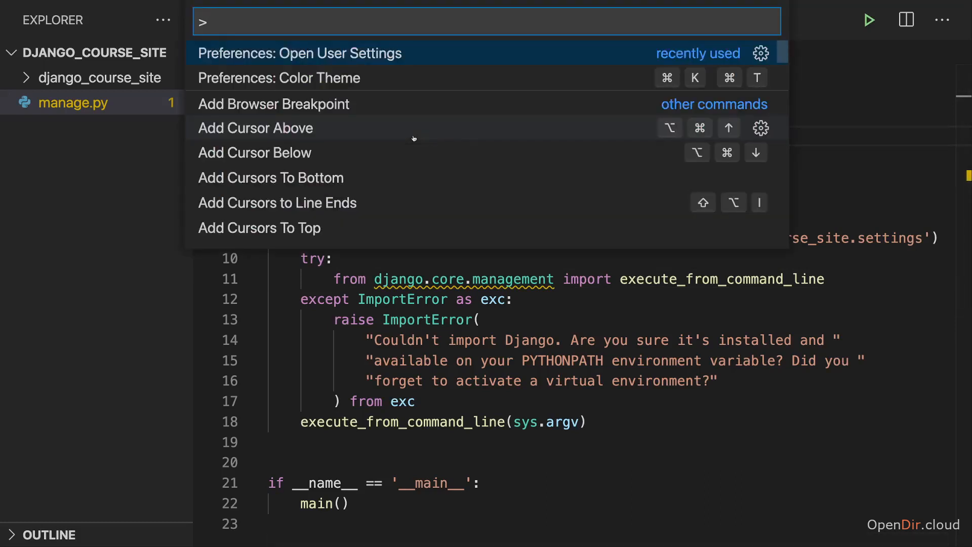
pyautogui.write('python inter')
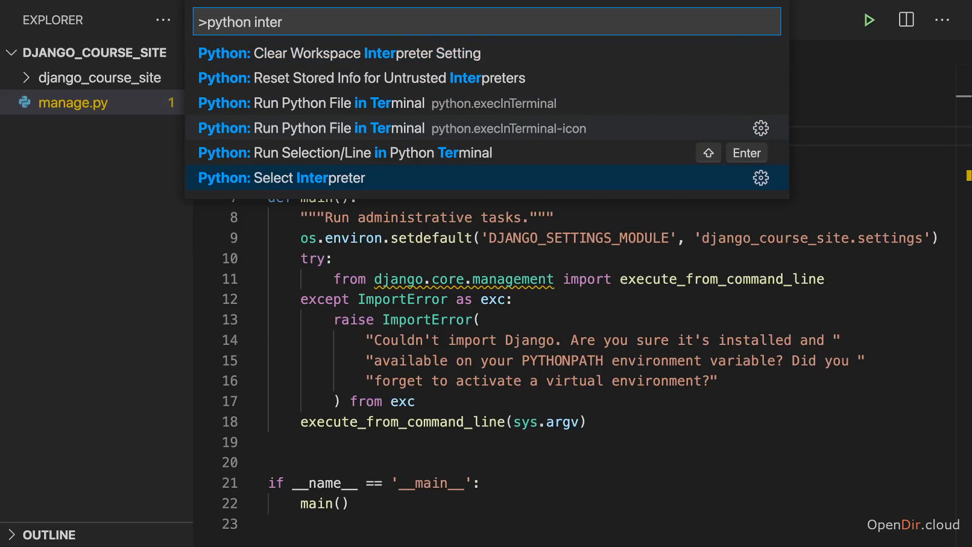
pyautogui.click(281, 178)
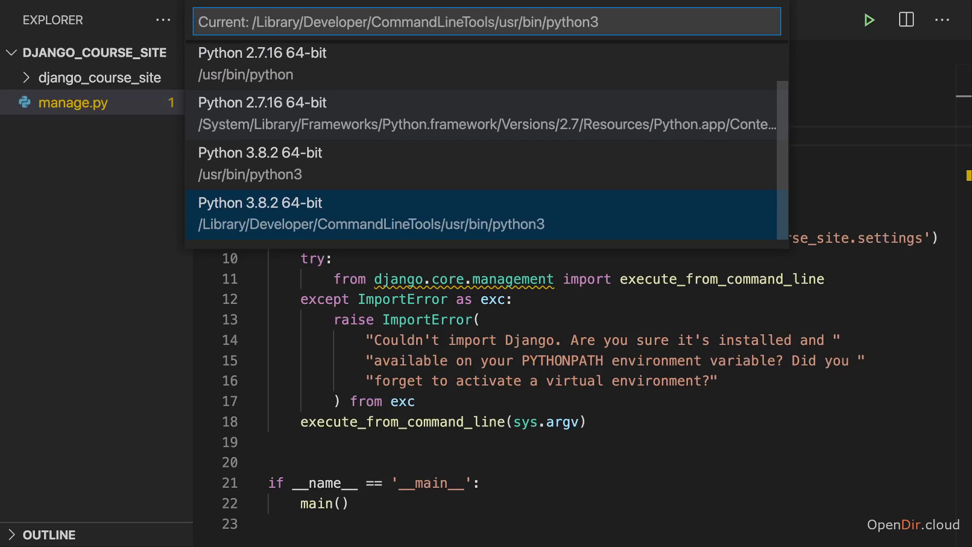
pyautogui.click(372, 214)
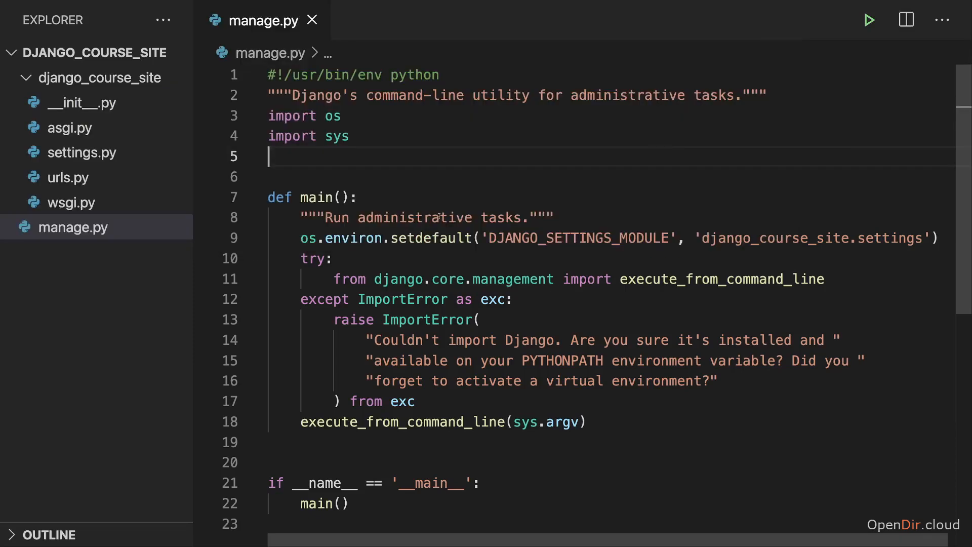
# - Close manage.py and re-expand django_course_site to list __init__.py, asgi.py, settings.py, urls.py and wsgi.py
pyautogui.scroll(-3)
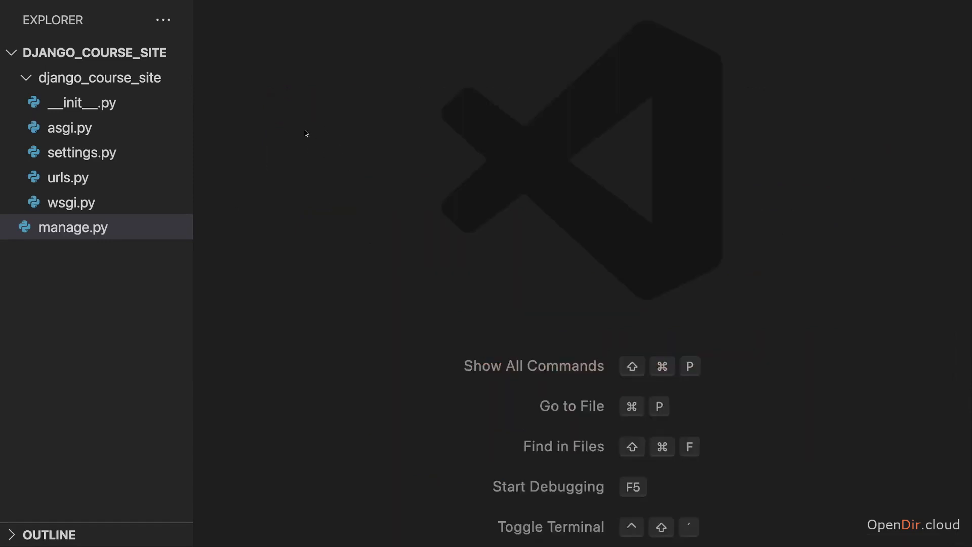
pyautogui.click(97, 78)
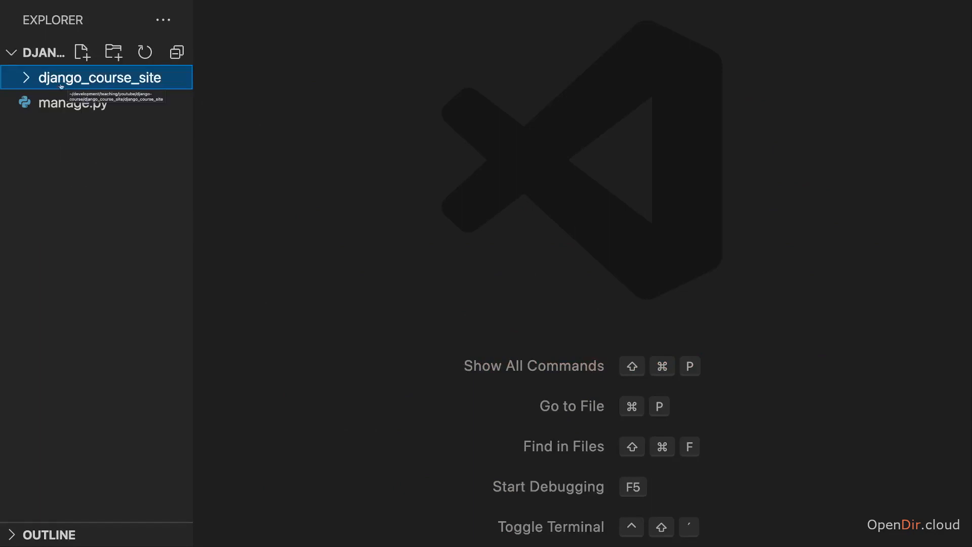
pyautogui.click(97, 77)
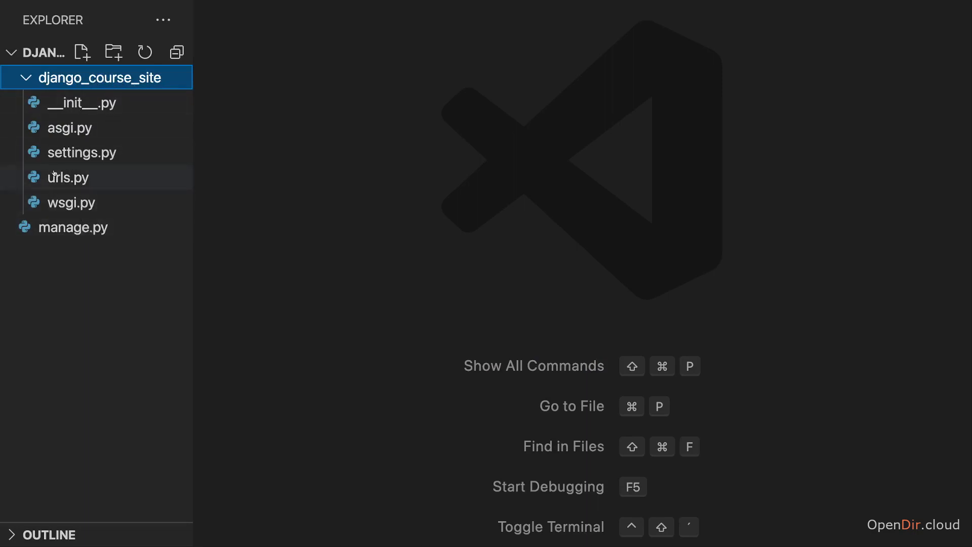
pyautogui.moveTo(72, 203)
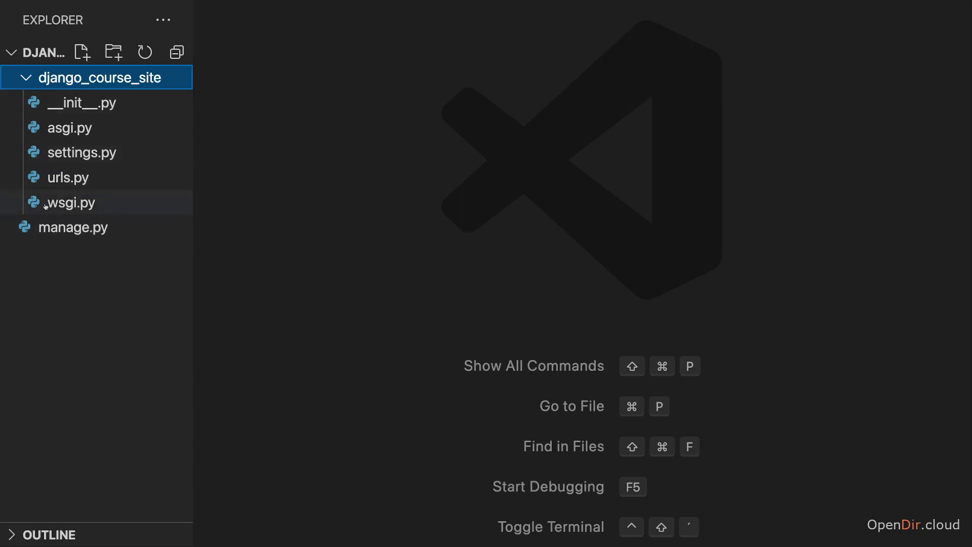
# - Review wsgi.py, asgi.py and settings.py in the editor from django_course_site
pyautogui.doubleClick(70, 203)
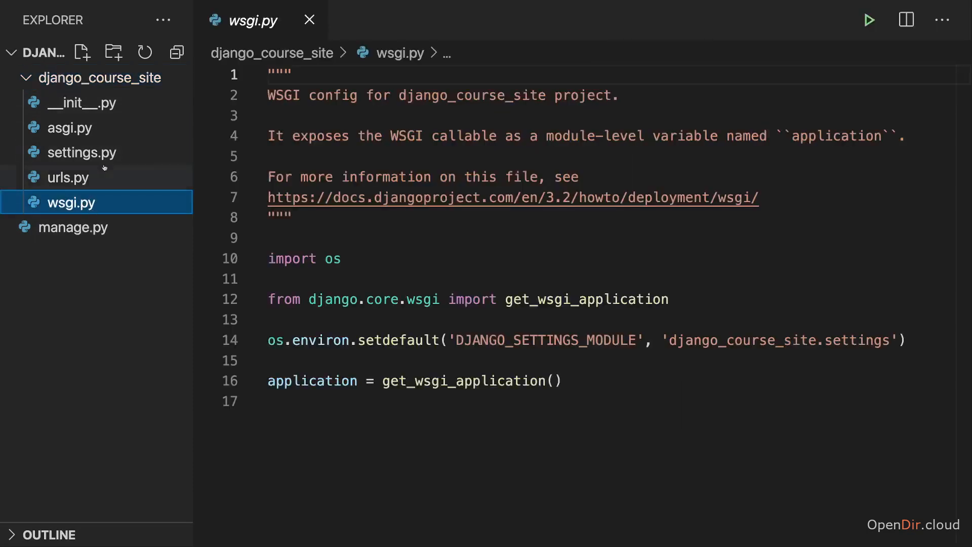
pyautogui.click(70, 127)
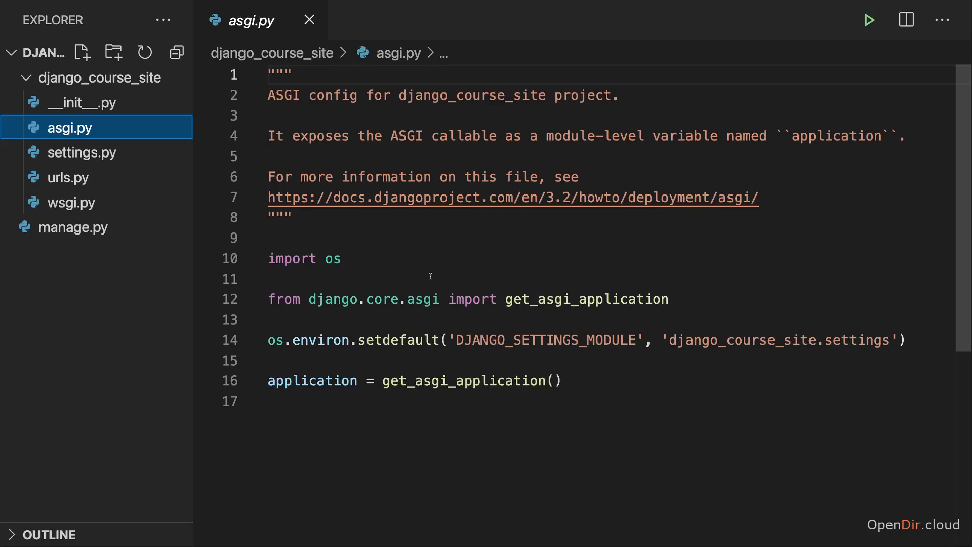
pyautogui.click(308, 19)
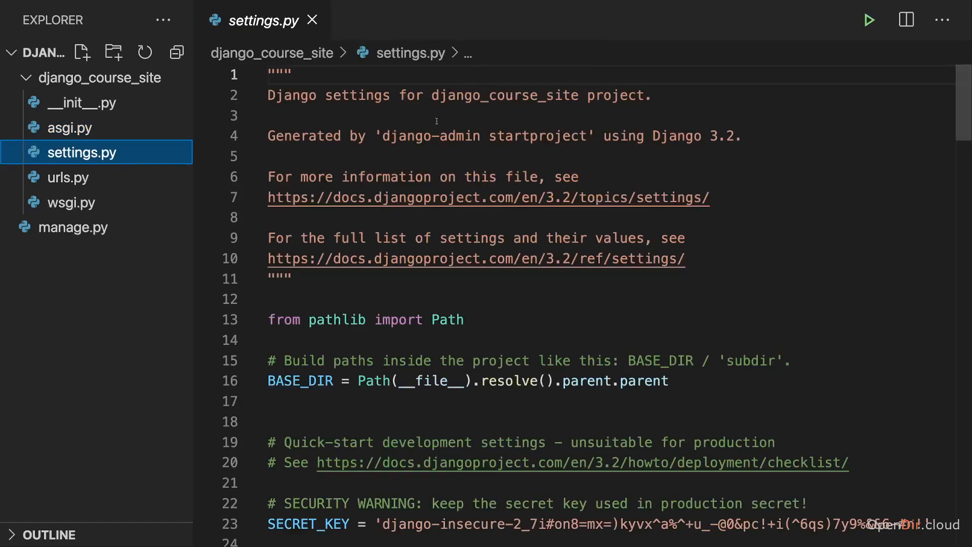
pyautogui.moveTo(682, 286)
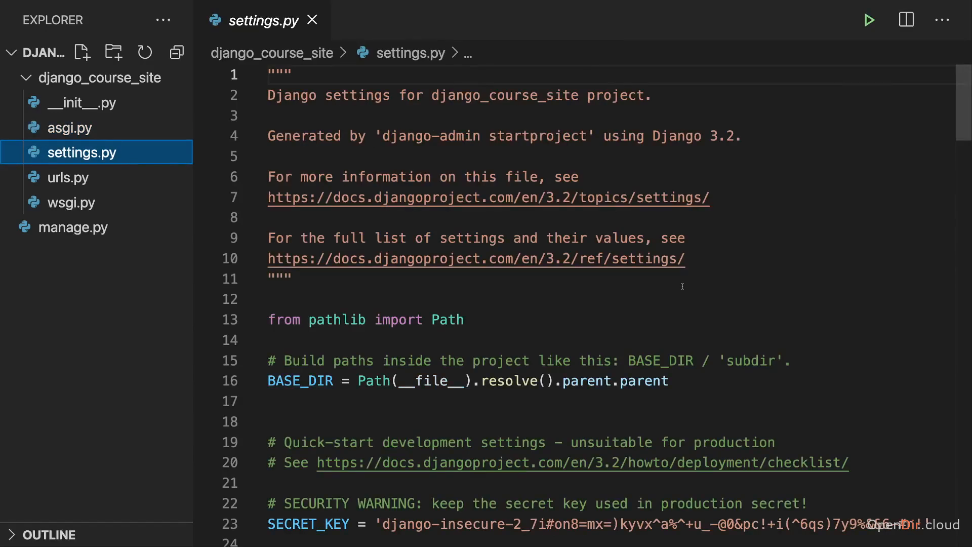
pyautogui.moveTo(505, 325)
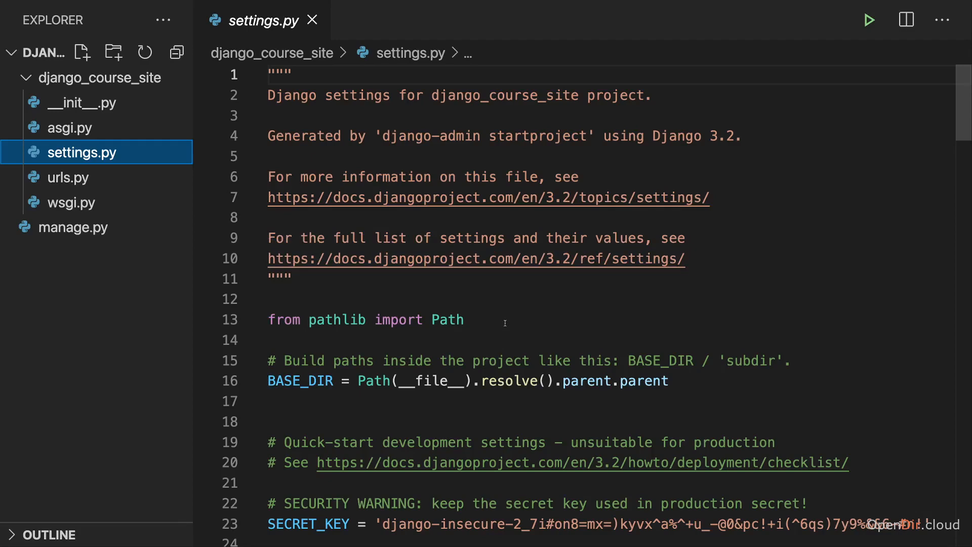
pyautogui.scroll(-3)
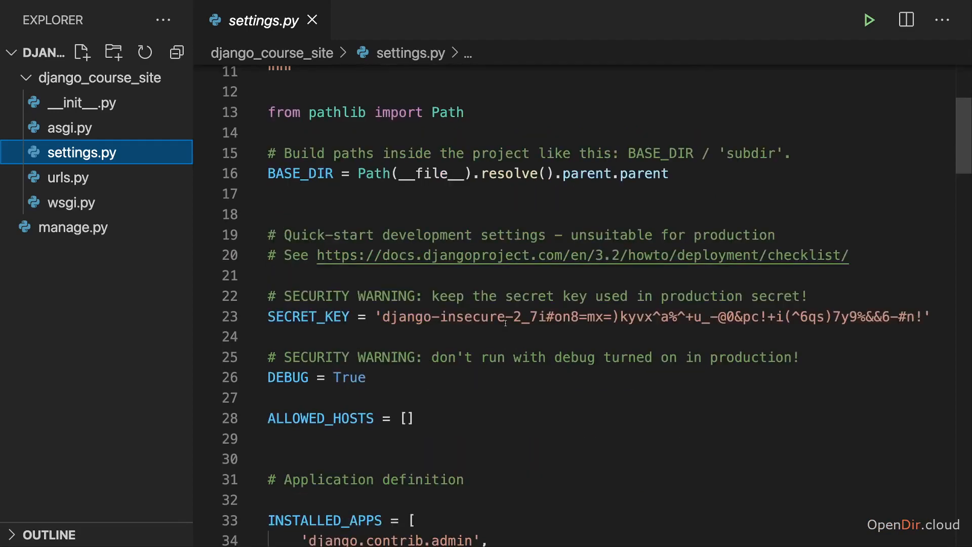
pyautogui.scroll(-3)
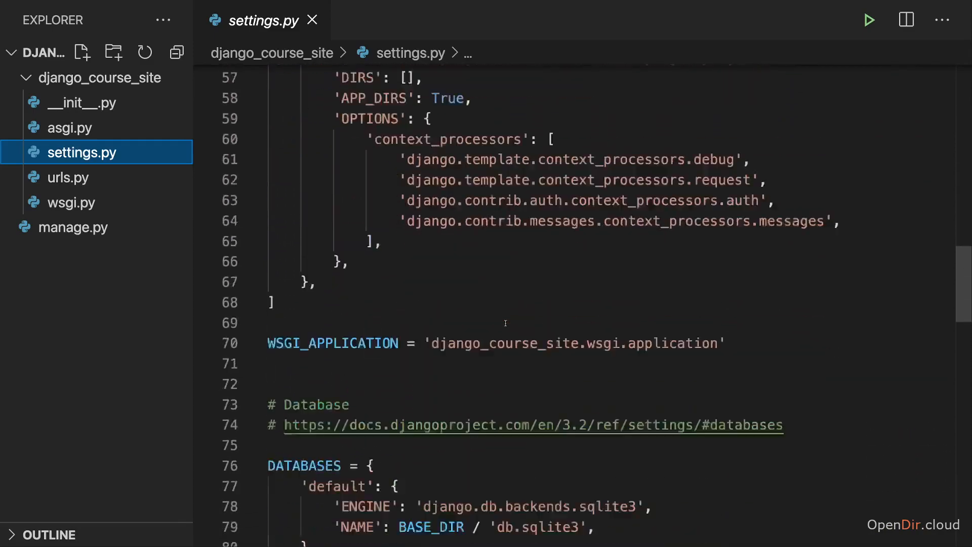
pyautogui.scroll(-3)
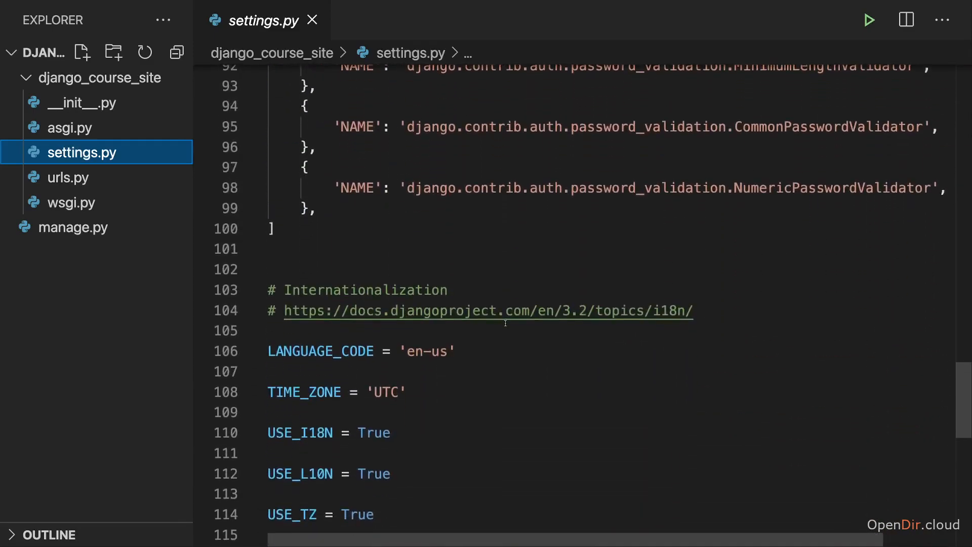
pyautogui.scroll(-3)
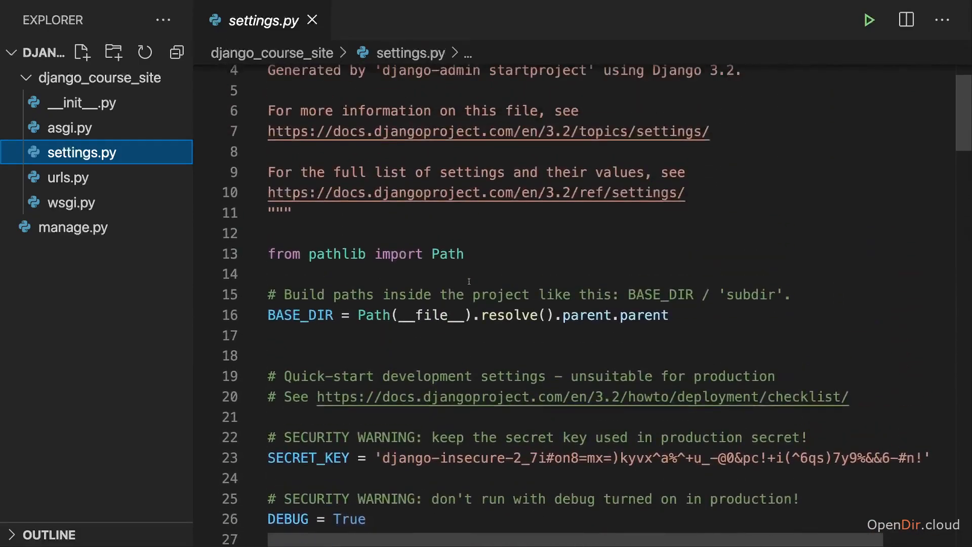
pyautogui.scroll(-3)
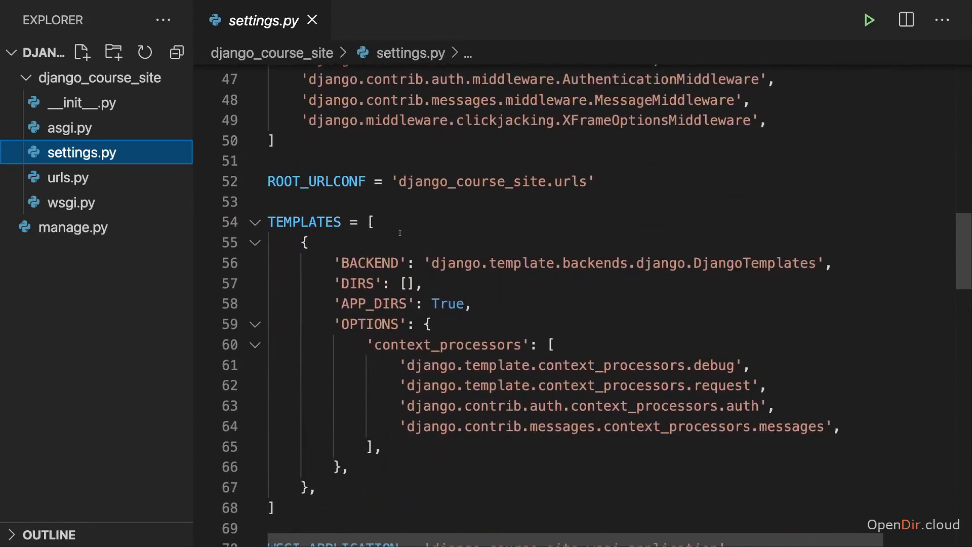
# - View urls.py showing the urlpatterns list with the admin/ route
pyautogui.click(70, 177)
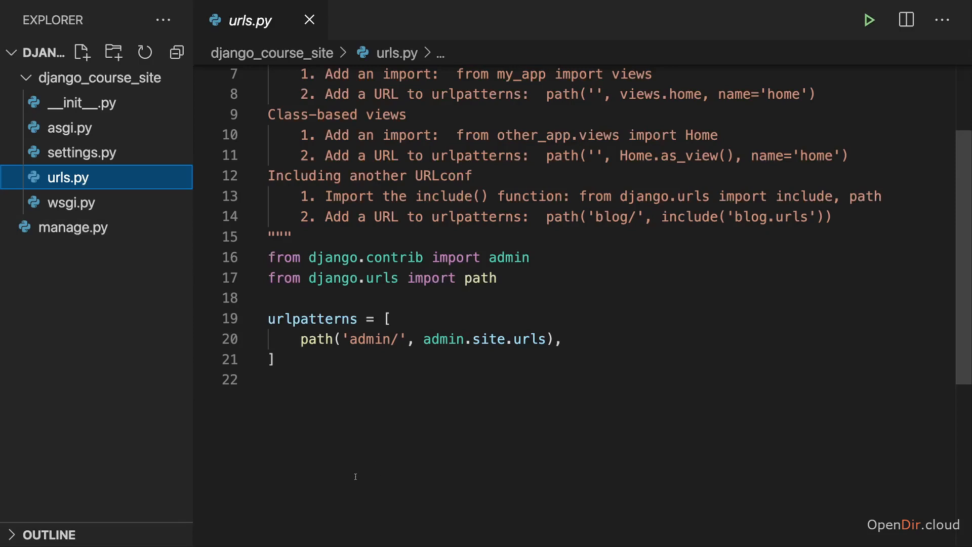
pyautogui.moveTo(378, 401)
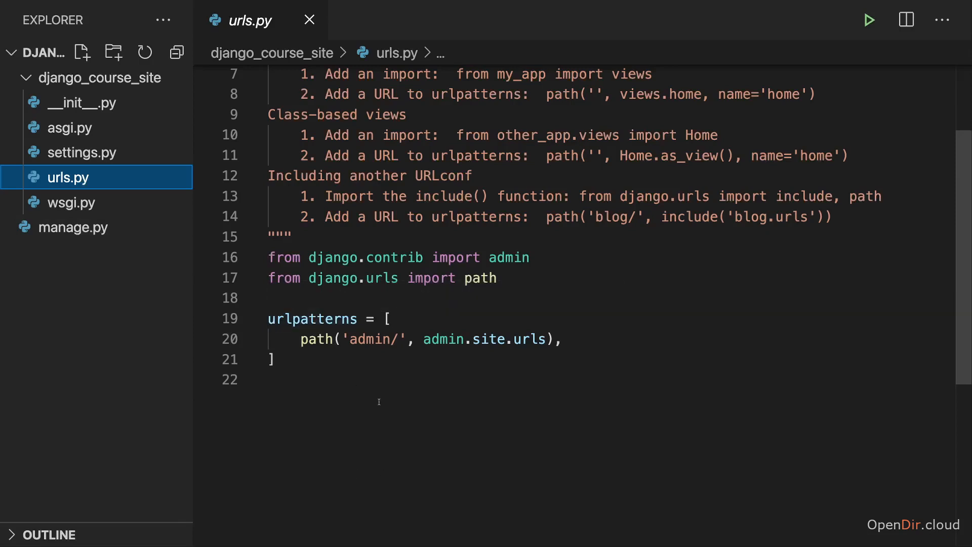